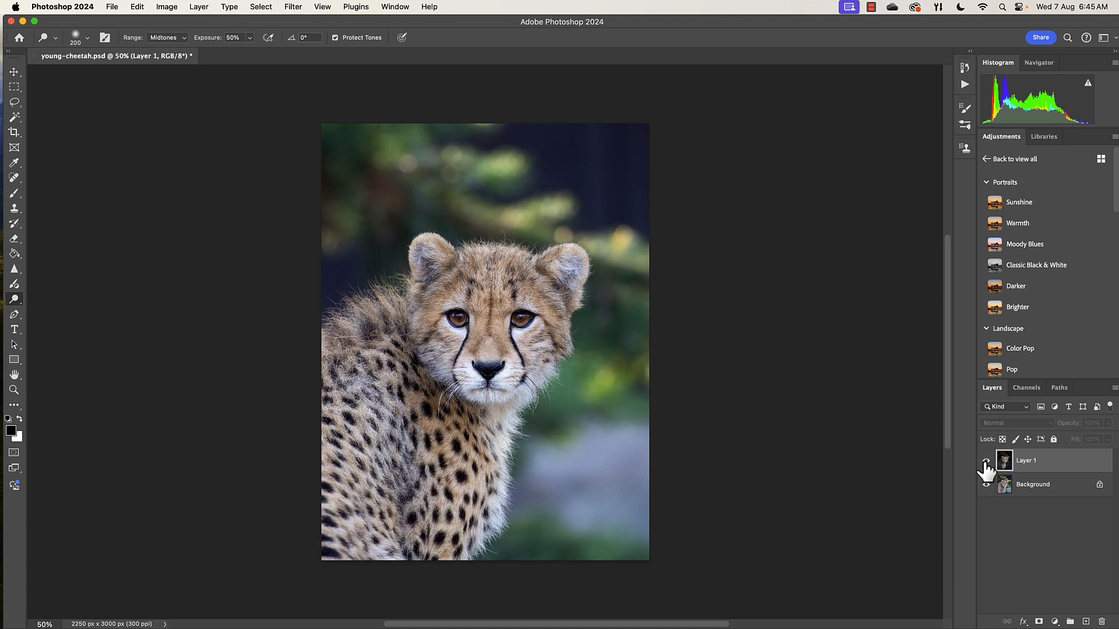
Step: Compare burned and original layers, duplicate Layer 1 into Layer 1 copy, hide Background
left_click(985, 461)
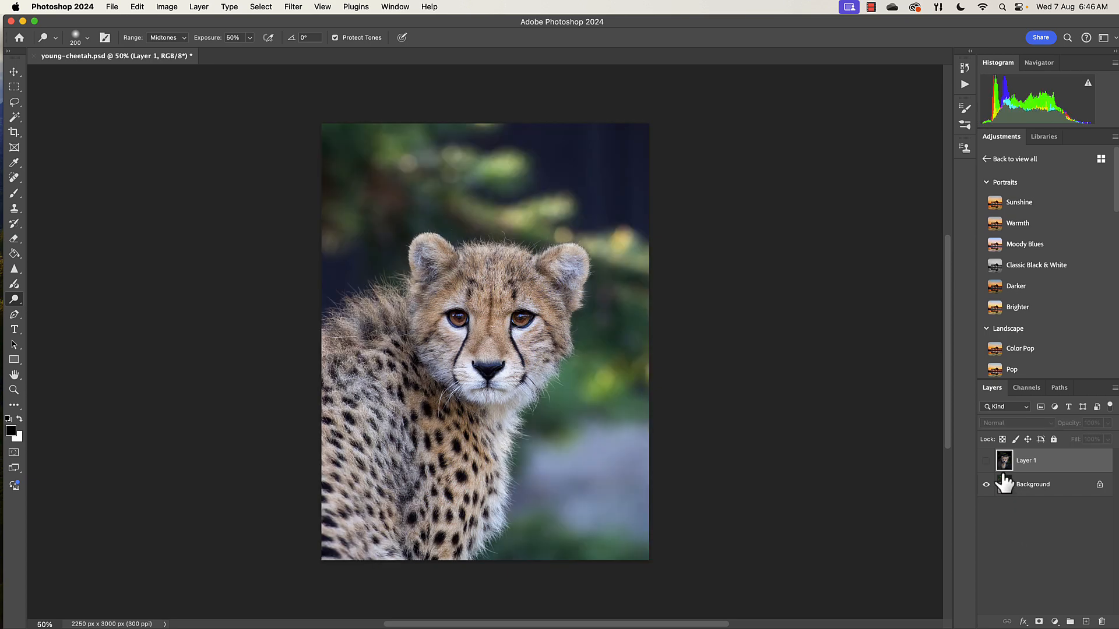
left_click(986, 460)
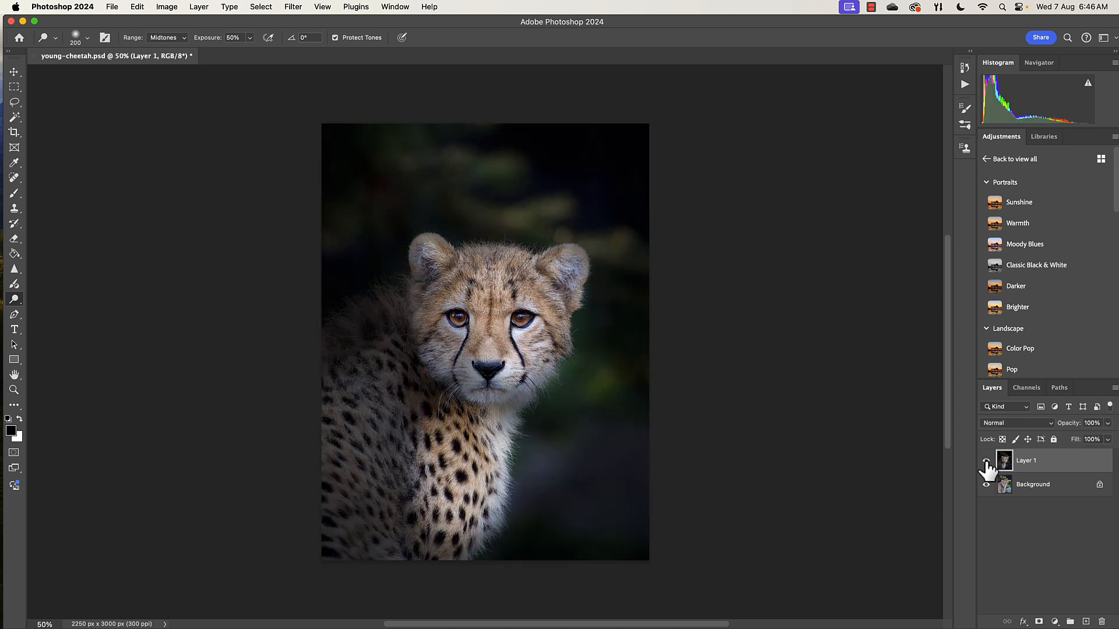
mouse_move(990, 461)
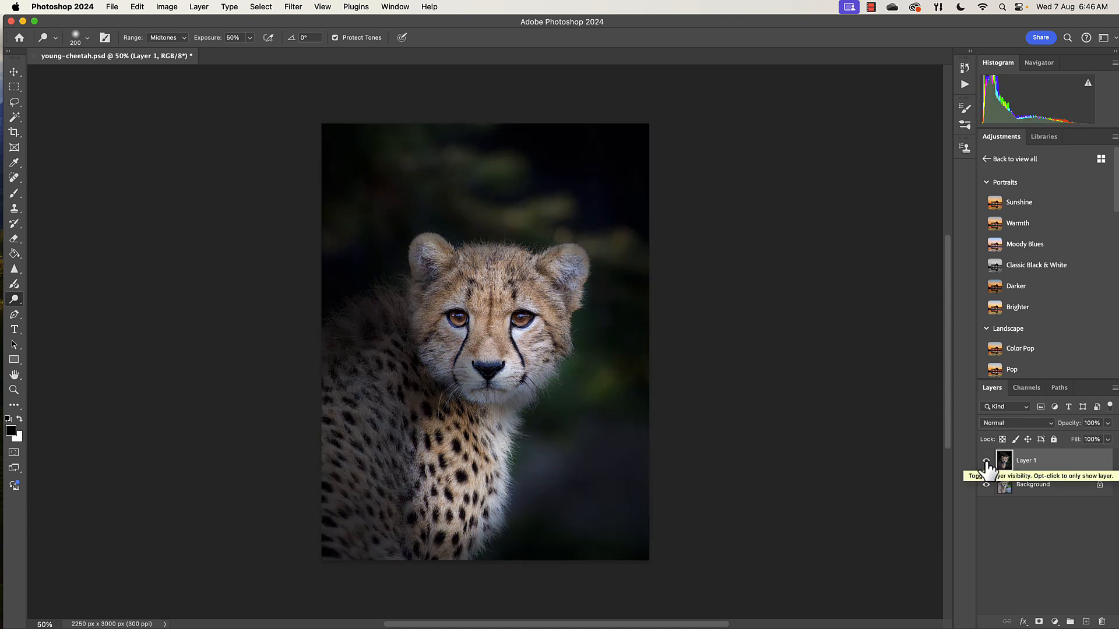
left_click(986, 460)
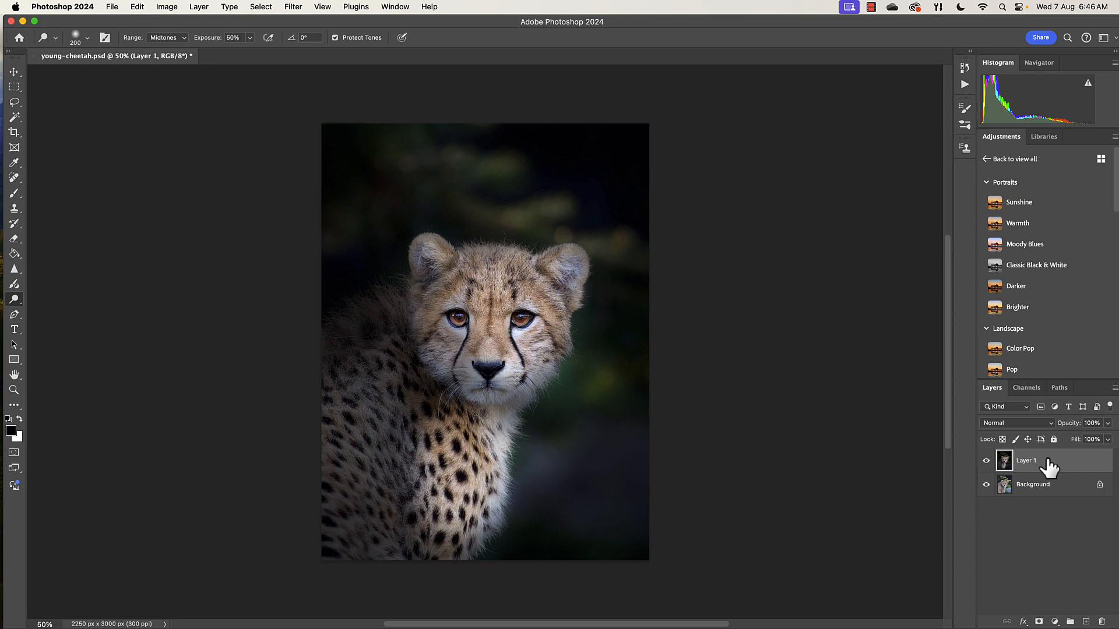
right_click(1040, 460)
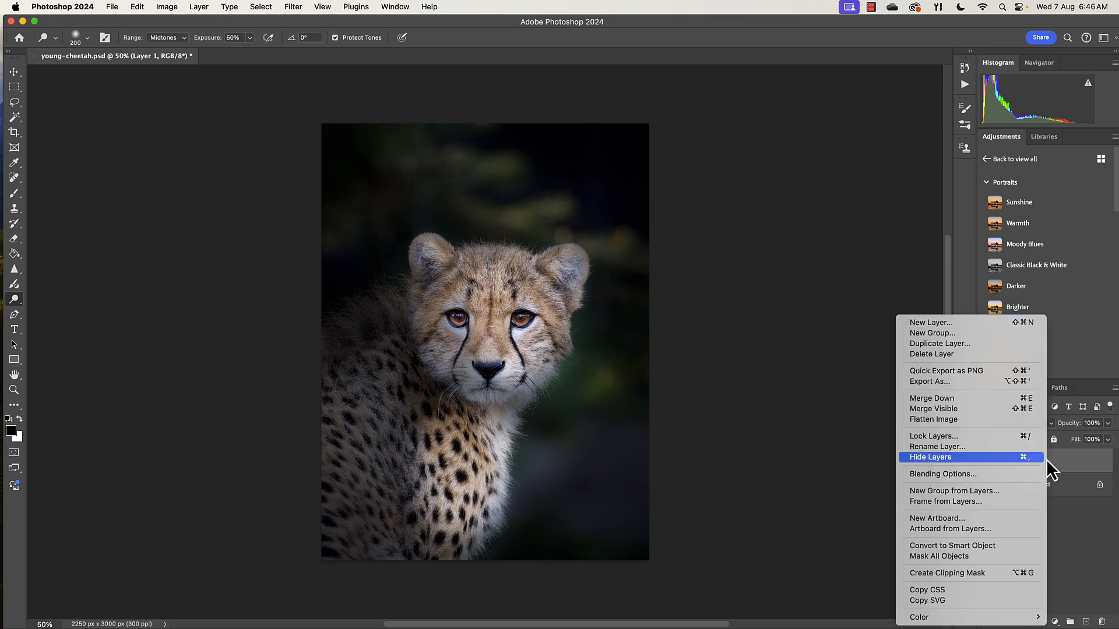
mouse_move(998, 477)
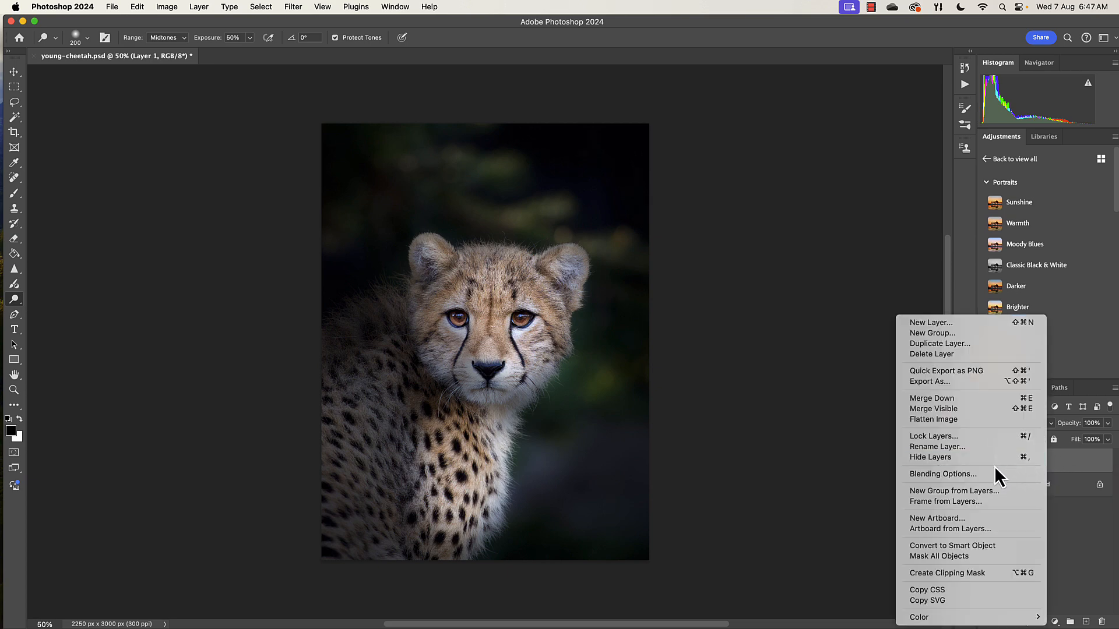
mouse_move(932, 437)
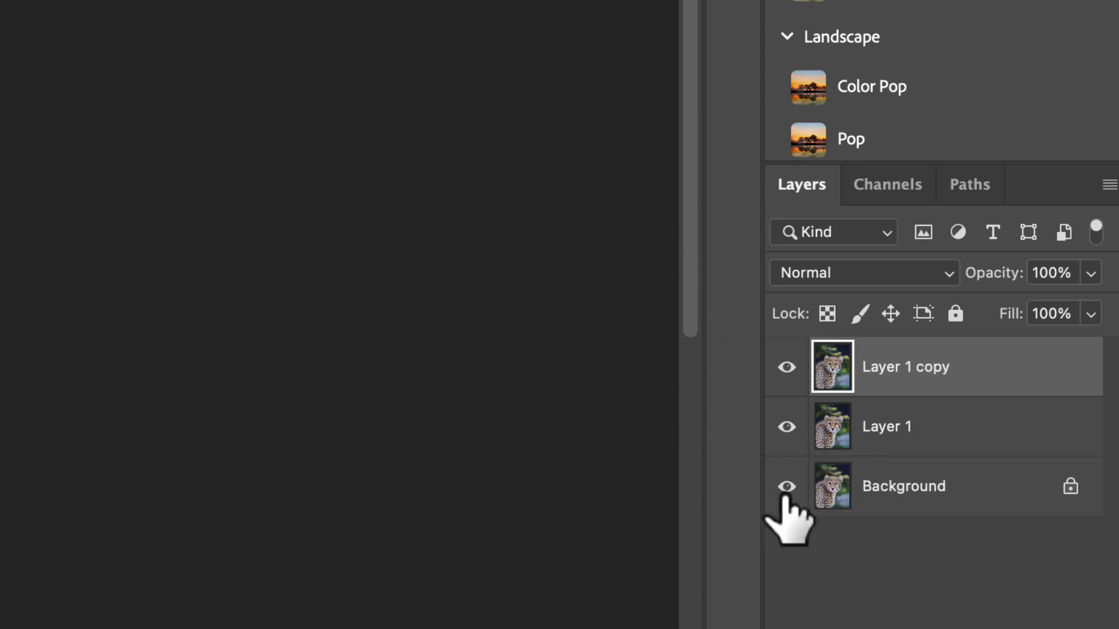
mouse_move(787, 495)
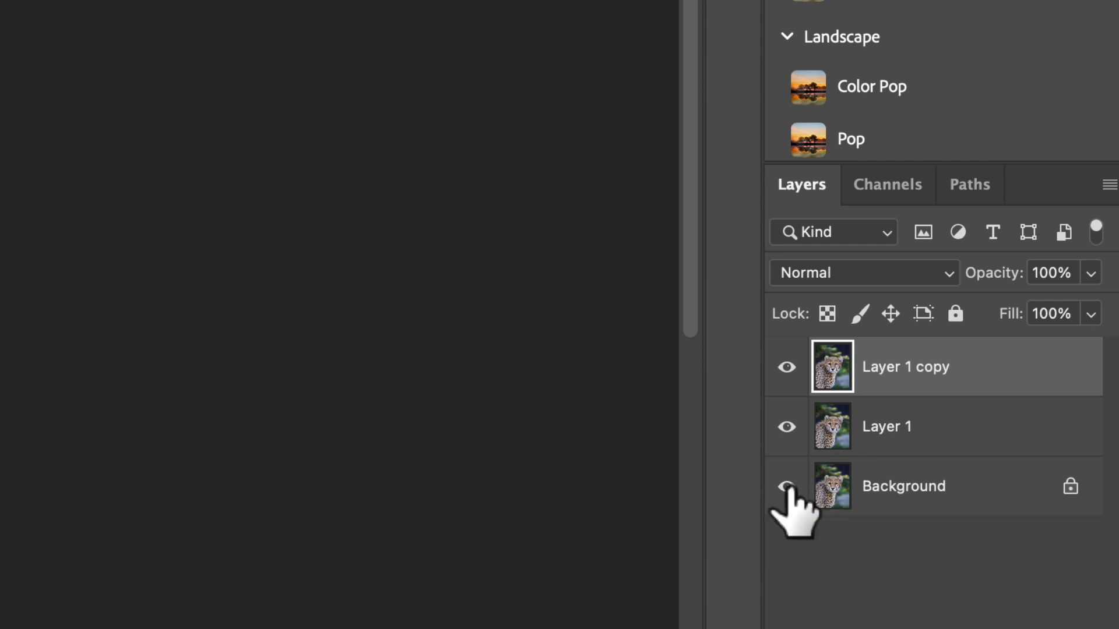
left_click(786, 486)
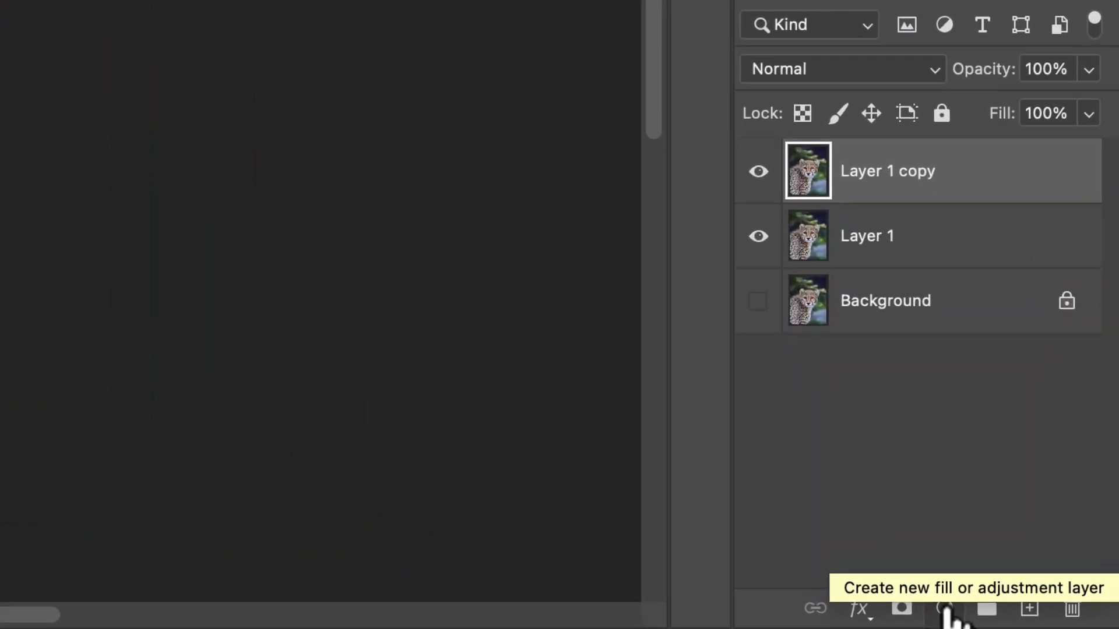
Step: Add a Curves adjustment with the highlight point dragged down to about 81 output
left_click(941, 624)
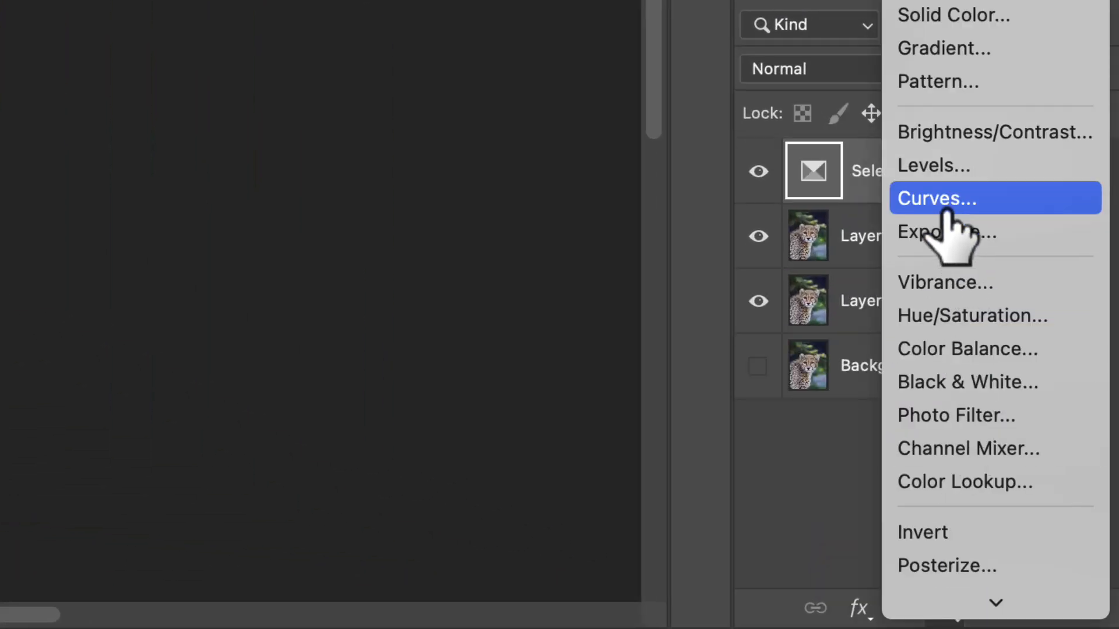
left_click(936, 198)
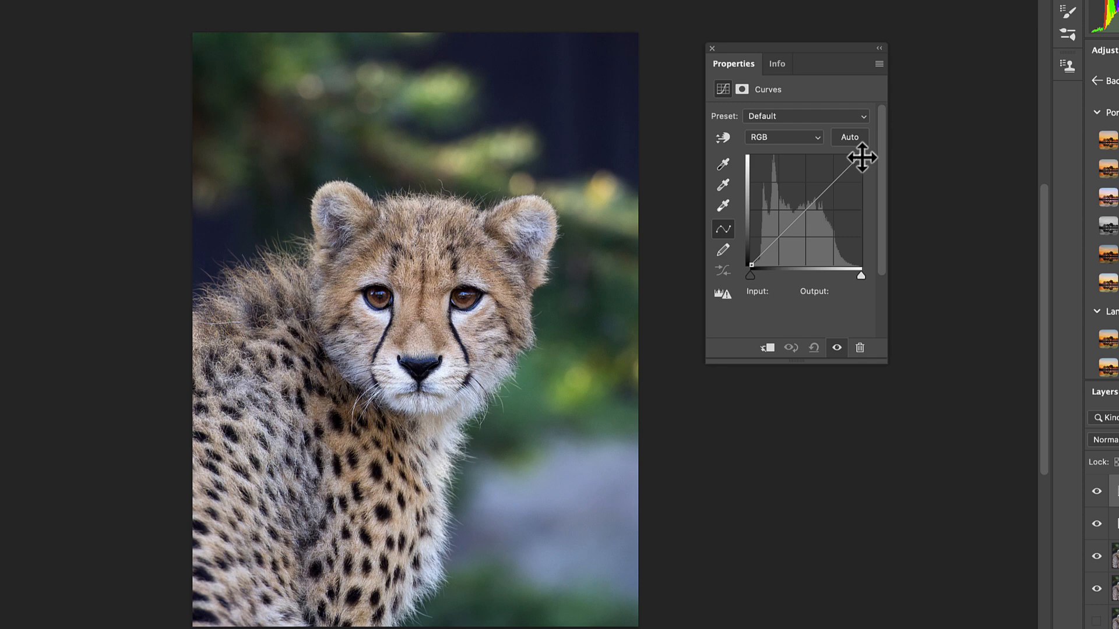
left_click_drag(862, 158, 869, 185)
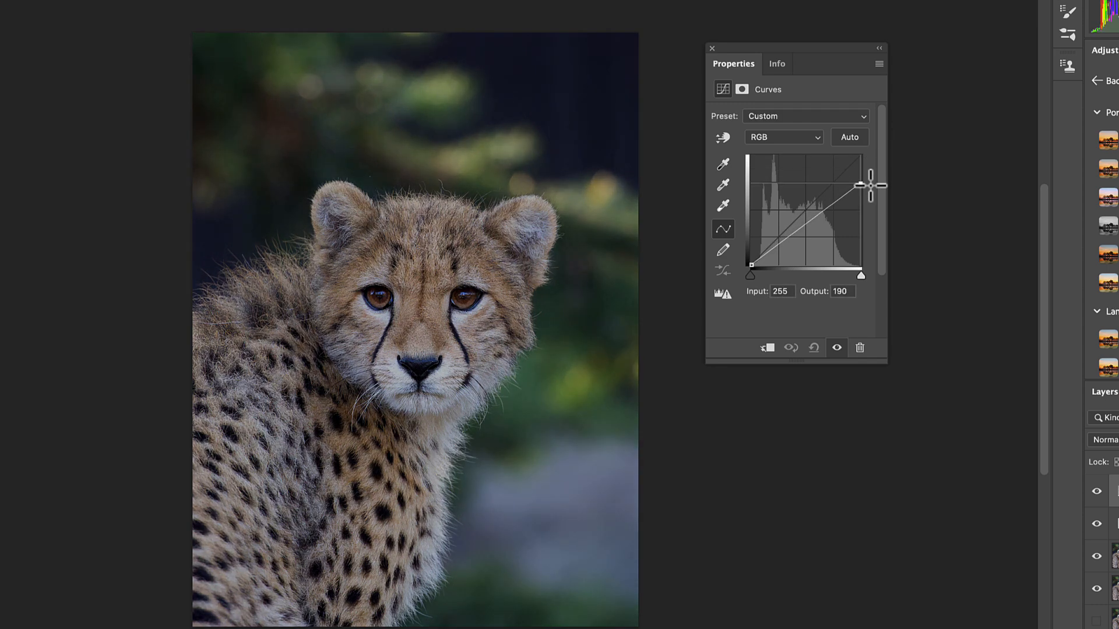
left_click_drag(870, 184, 869, 215)
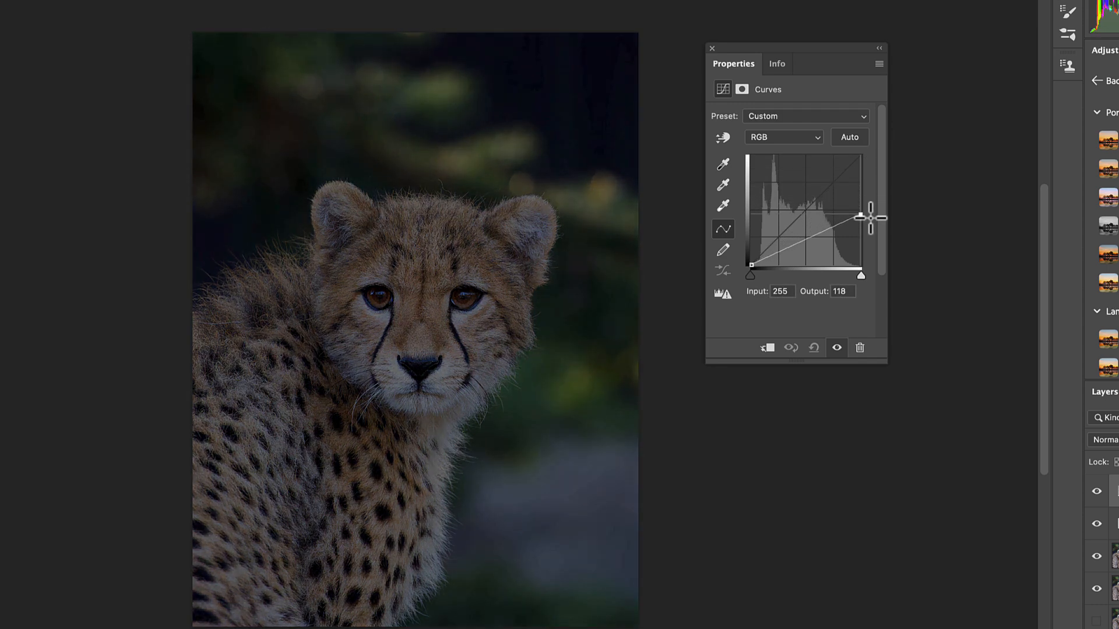
left_click_drag(869, 216, 870, 232)
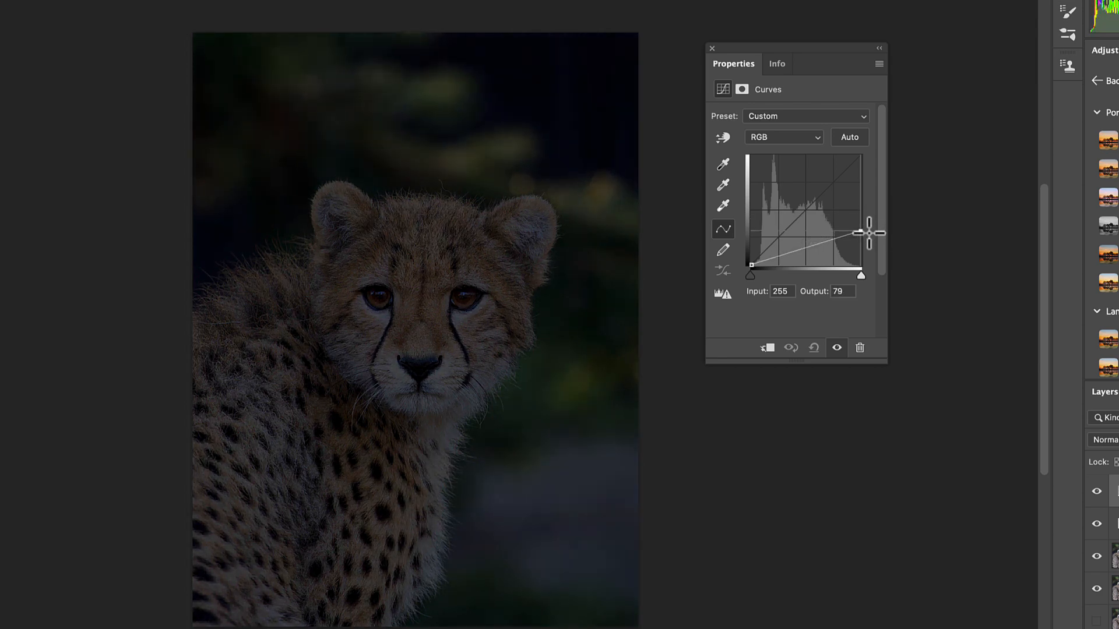
left_click_drag(869, 232, 869, 223)
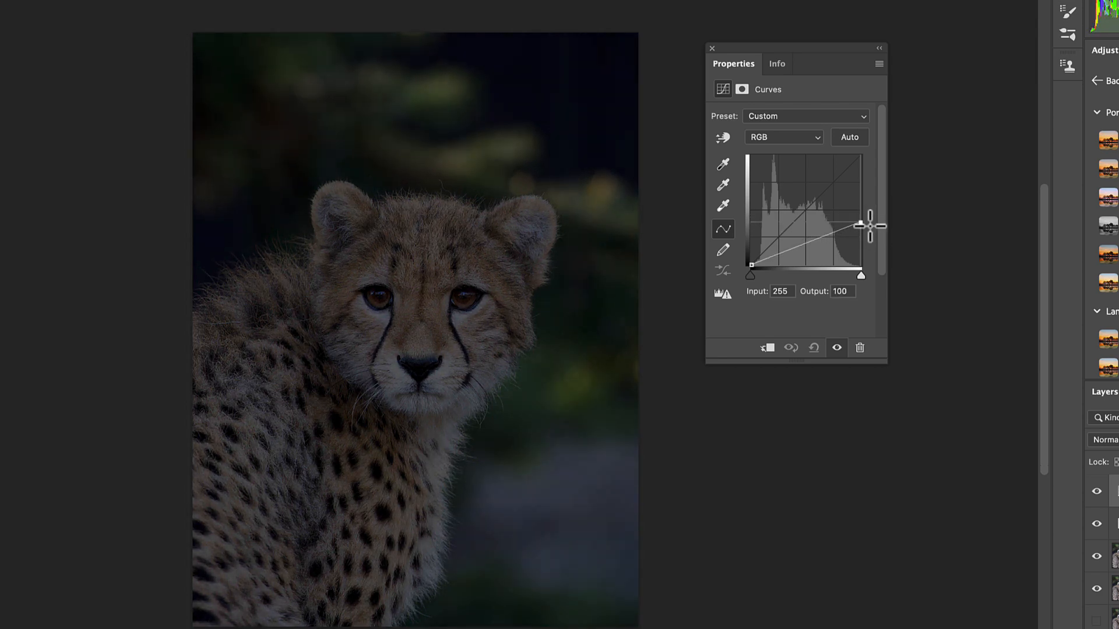
left_click_drag(869, 226, 869, 232)
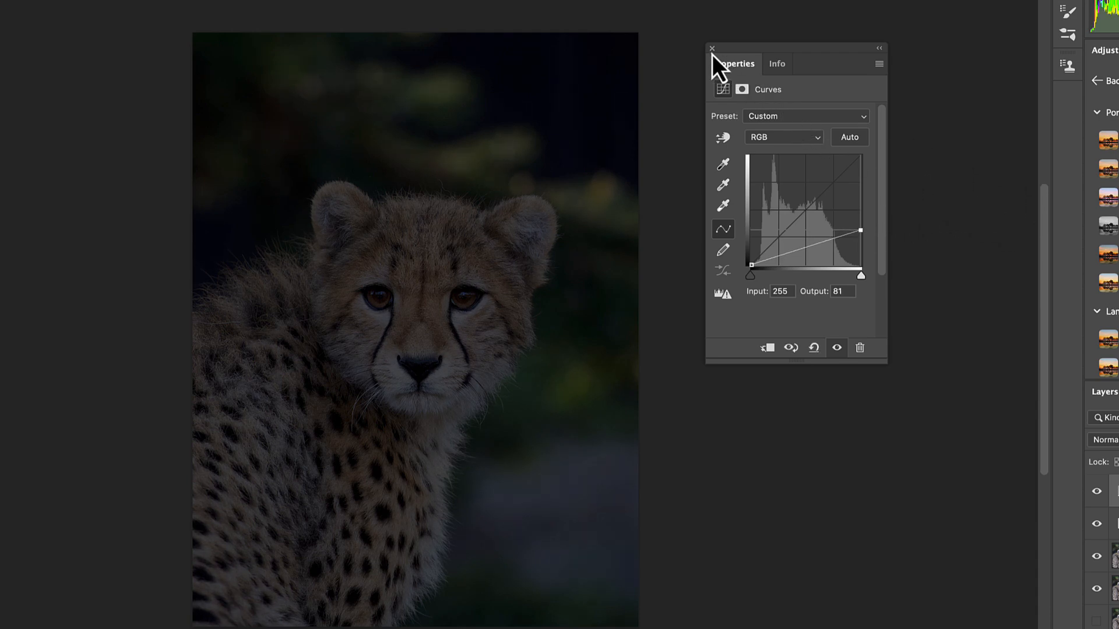
left_click(712, 47)
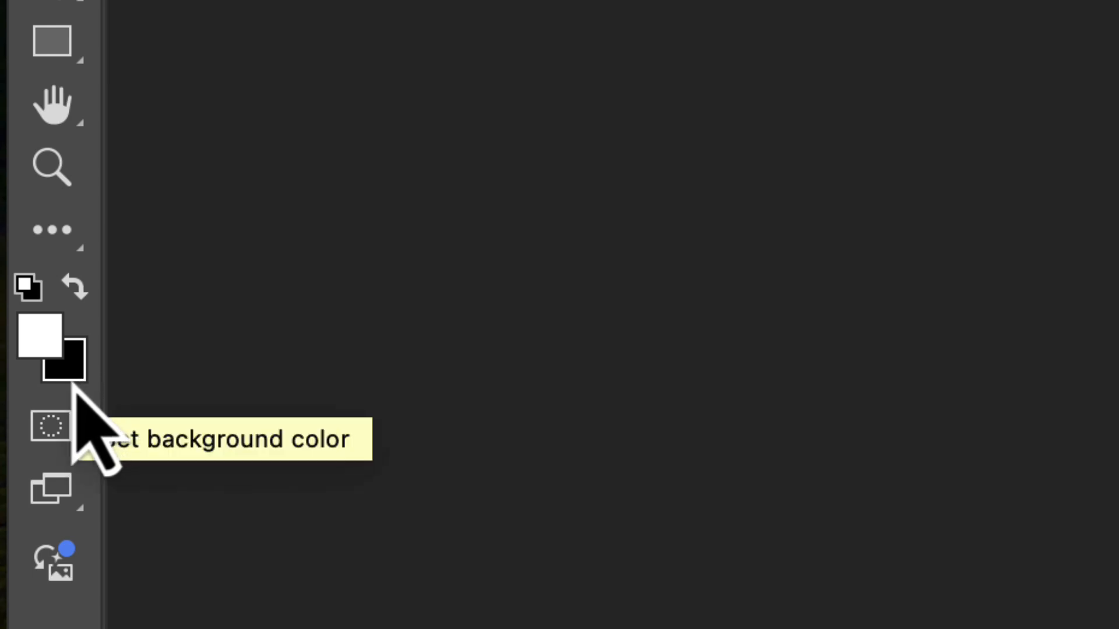
mouse_move(38, 335)
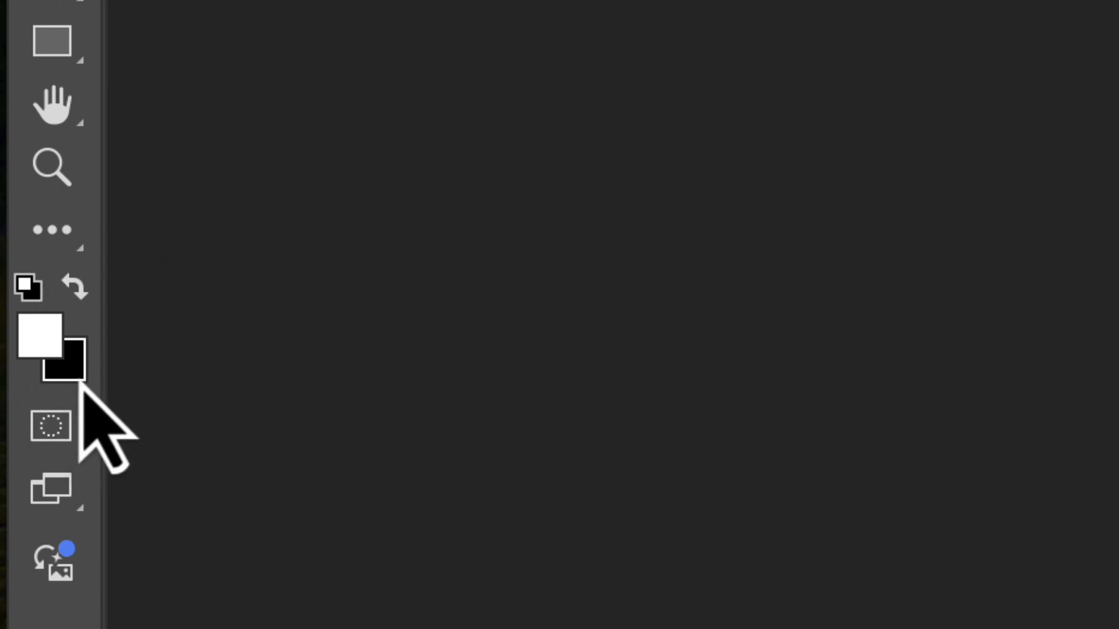
mouse_move(67, 362)
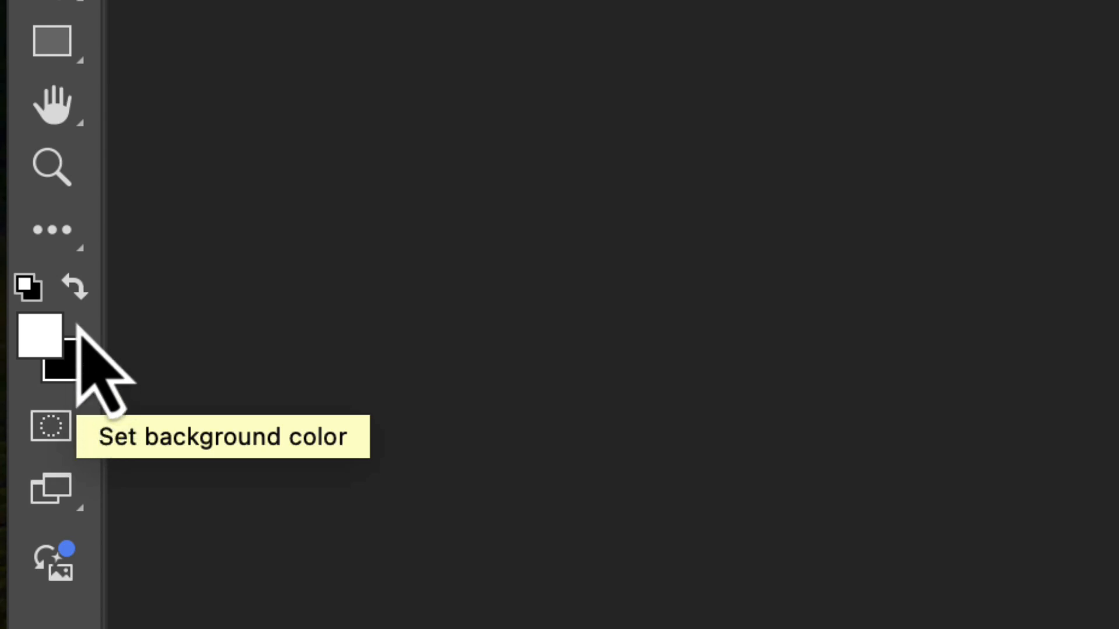
Step: Swap the colour swatches so black is the foreground colour for the Curves mask
left_click(74, 289)
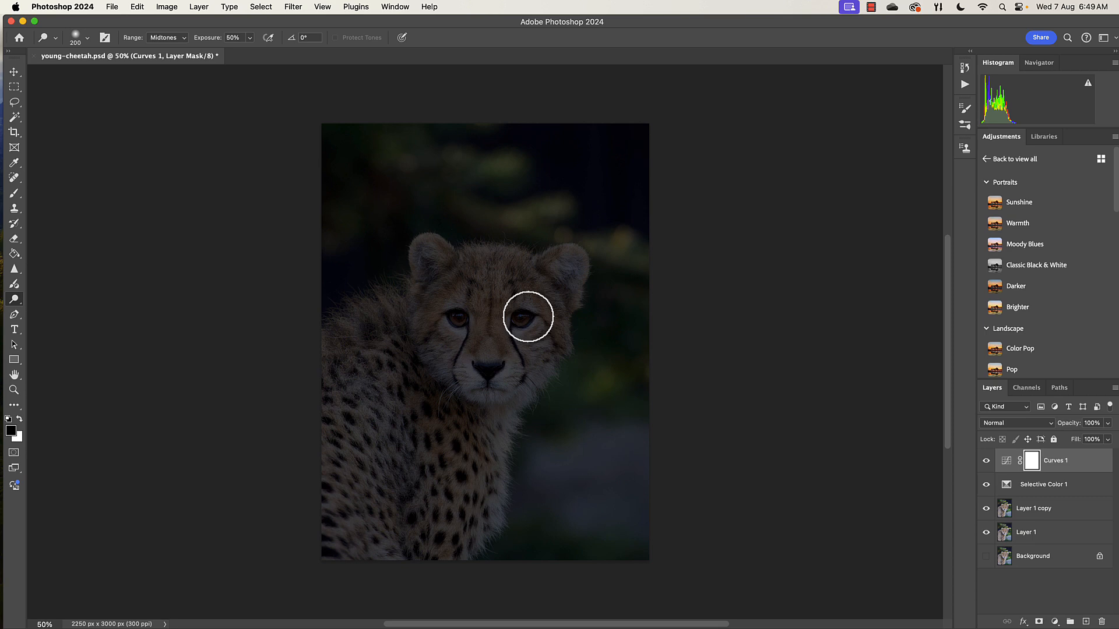
Step: Switch to a soft Brush and raise its opacity from 30% to 75%
left_click(14, 192)
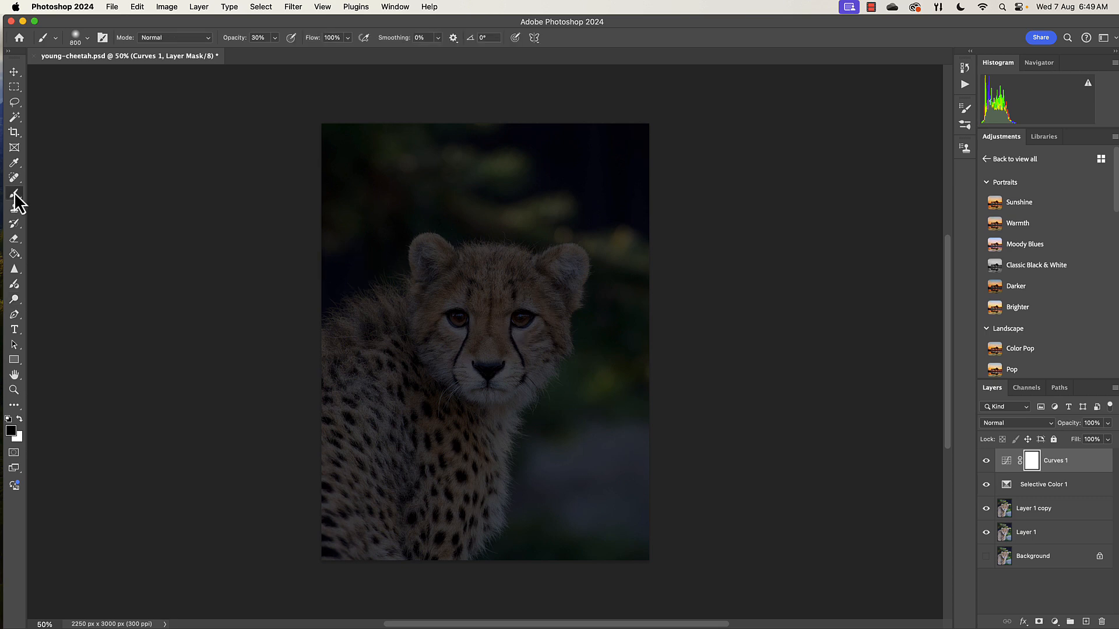
mouse_move(519, 306)
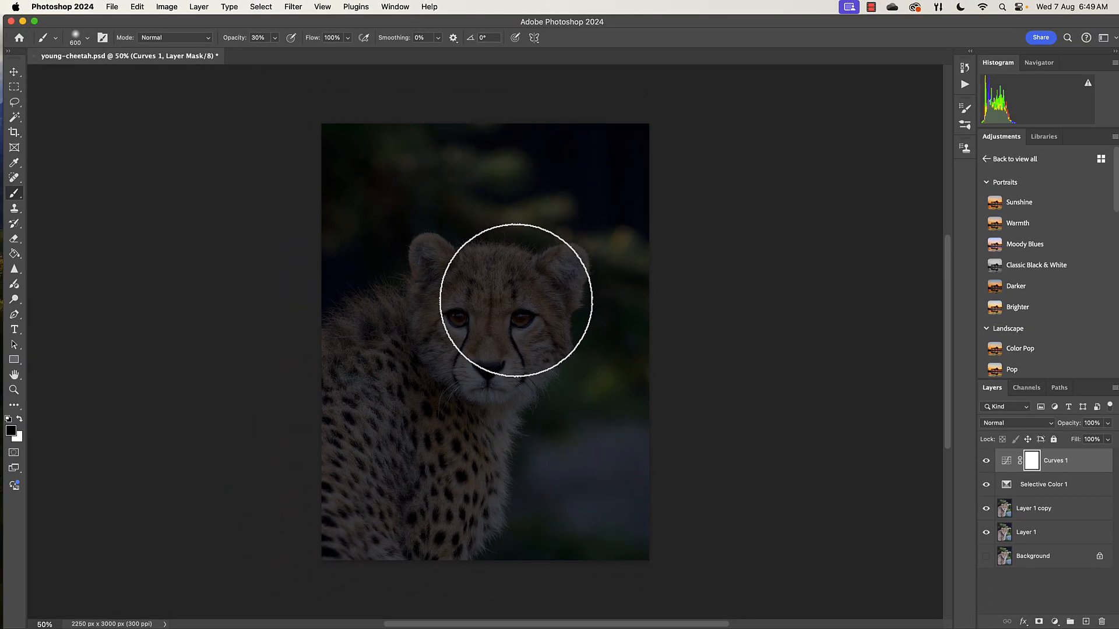
mouse_move(505, 287)
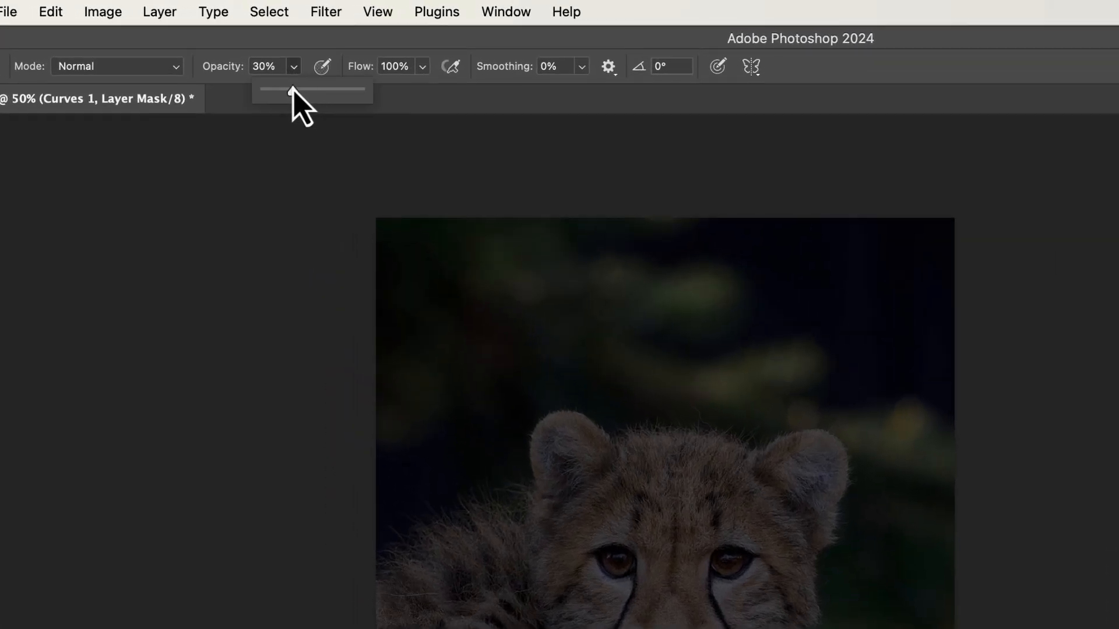
left_click_drag(291, 90, 330, 90)
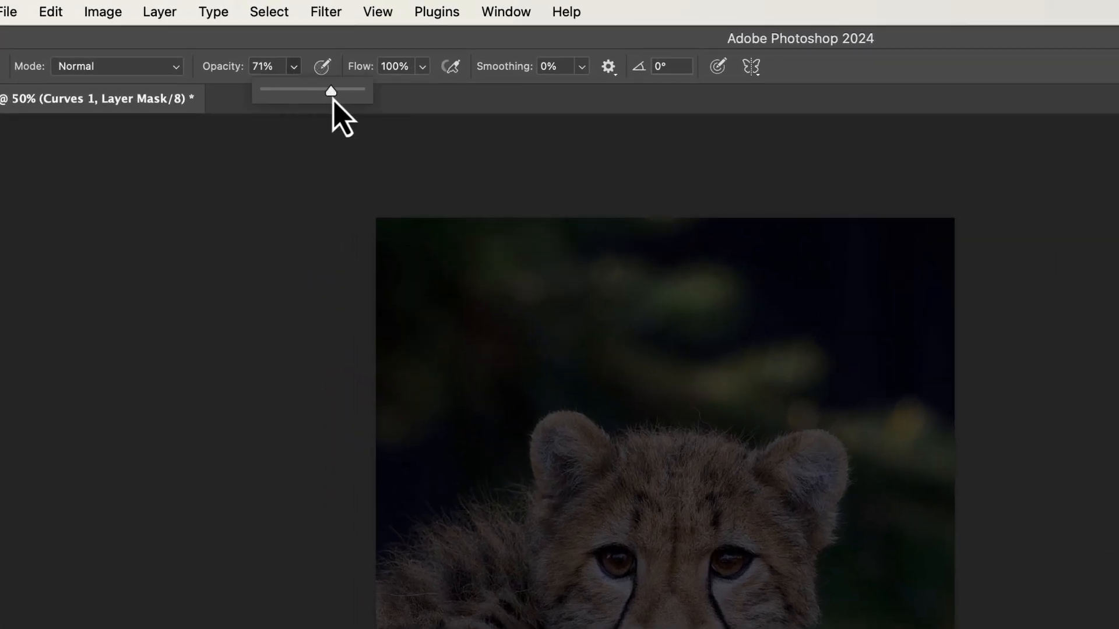
left_click_drag(329, 91, 335, 91)
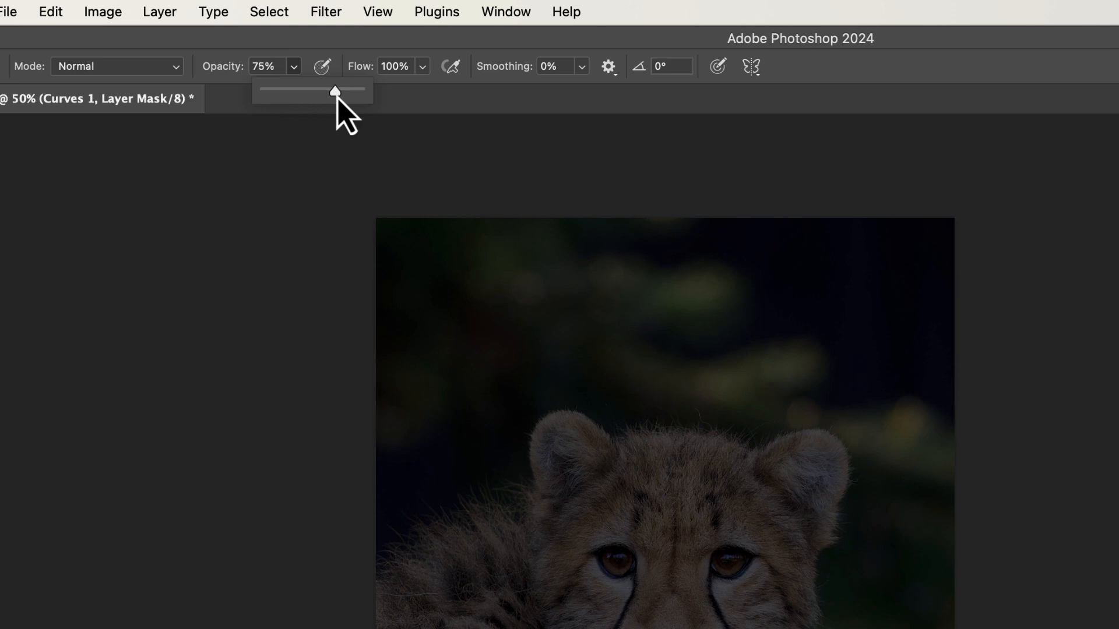
mouse_move(417, 108)
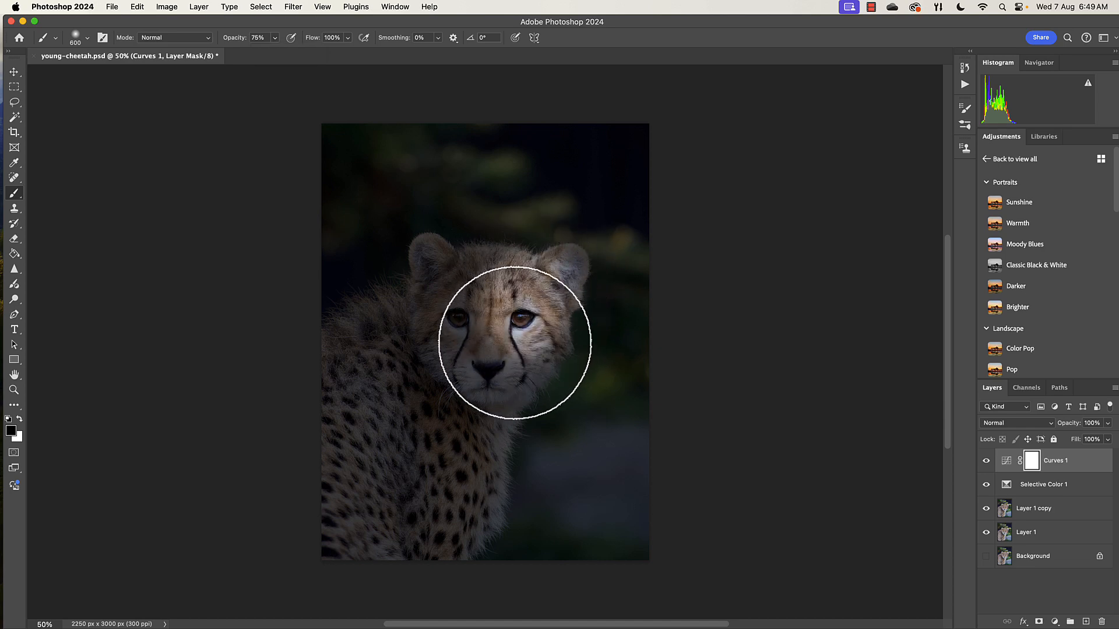
Step: Paint the face and eyes on the mask at 75%, then the chest at 31%
left_click_drag(512, 349, 524, 350)
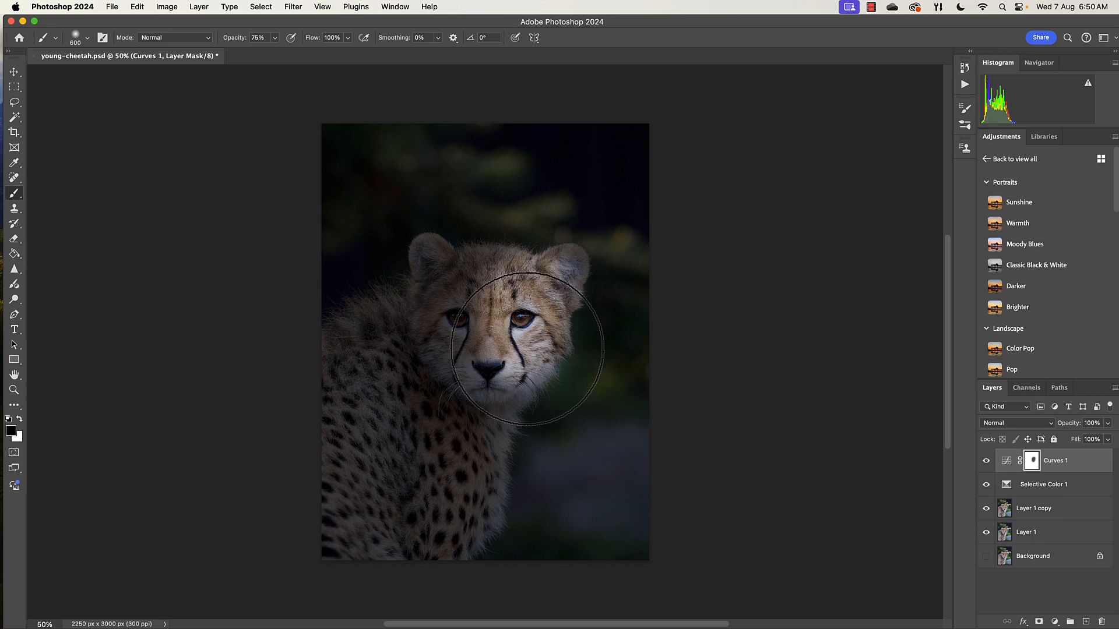
mouse_move(483, 433)
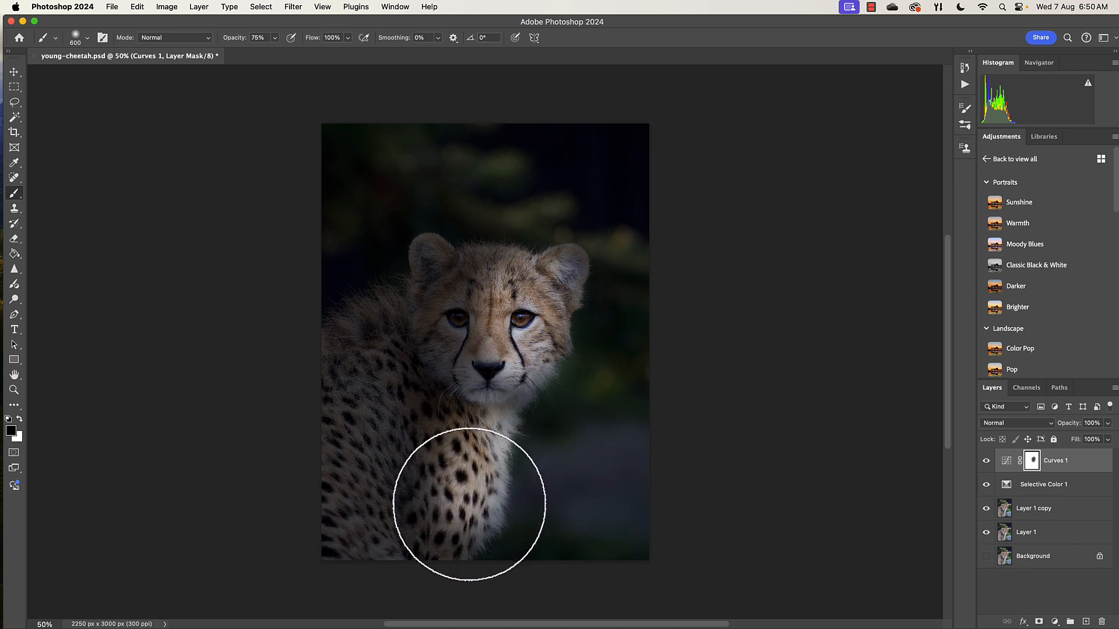
mouse_move(463, 526)
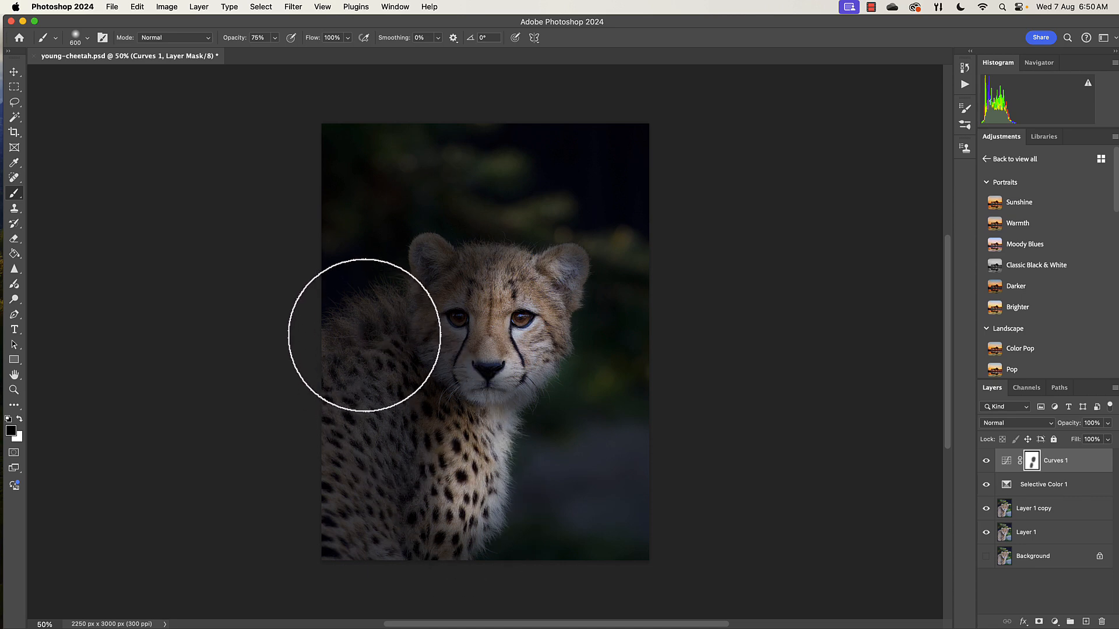
mouse_move(383, 351)
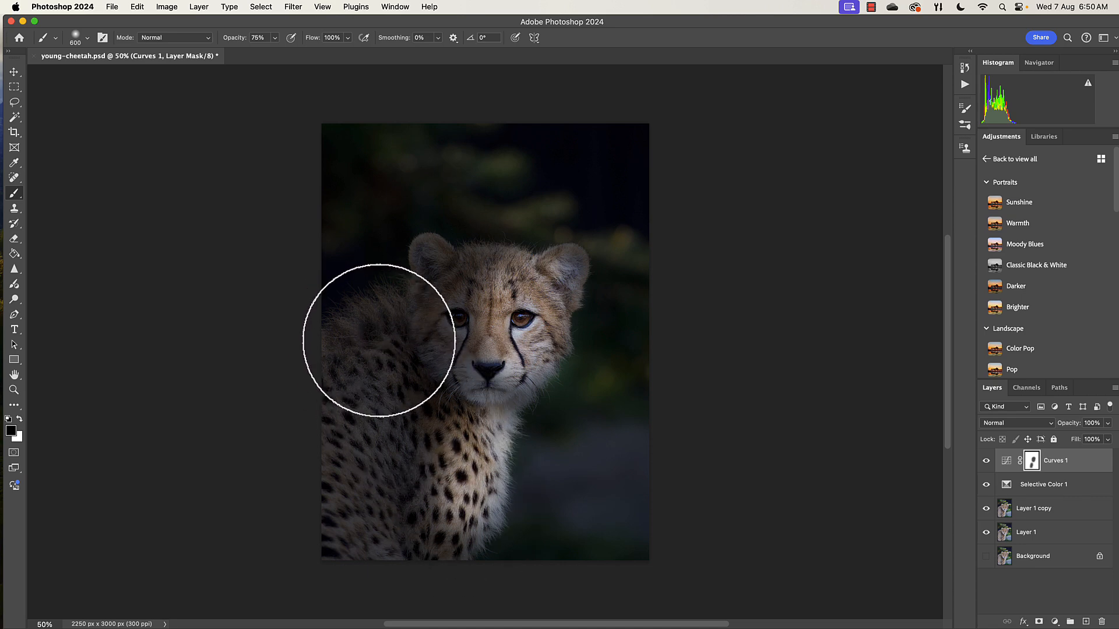
mouse_move(564, 304)
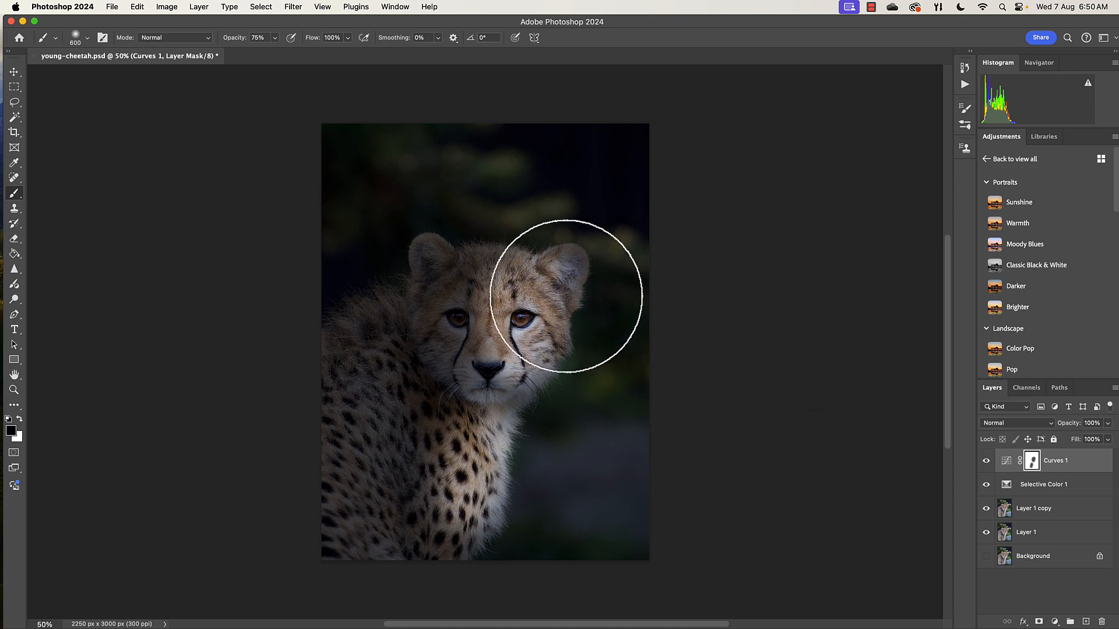
mouse_move(511, 355)
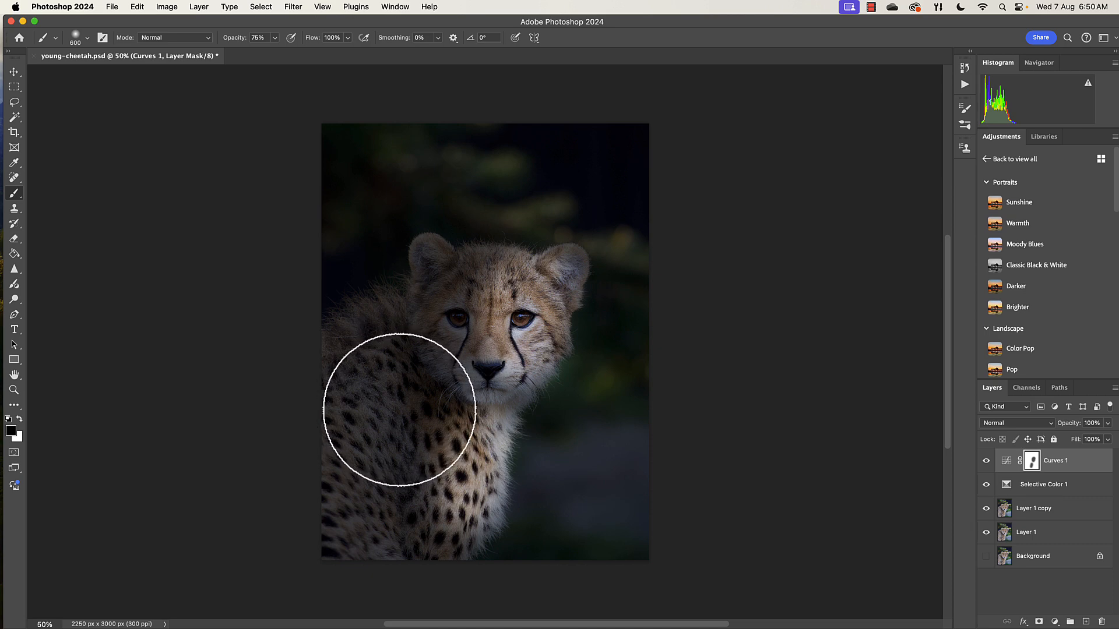
mouse_move(458, 290)
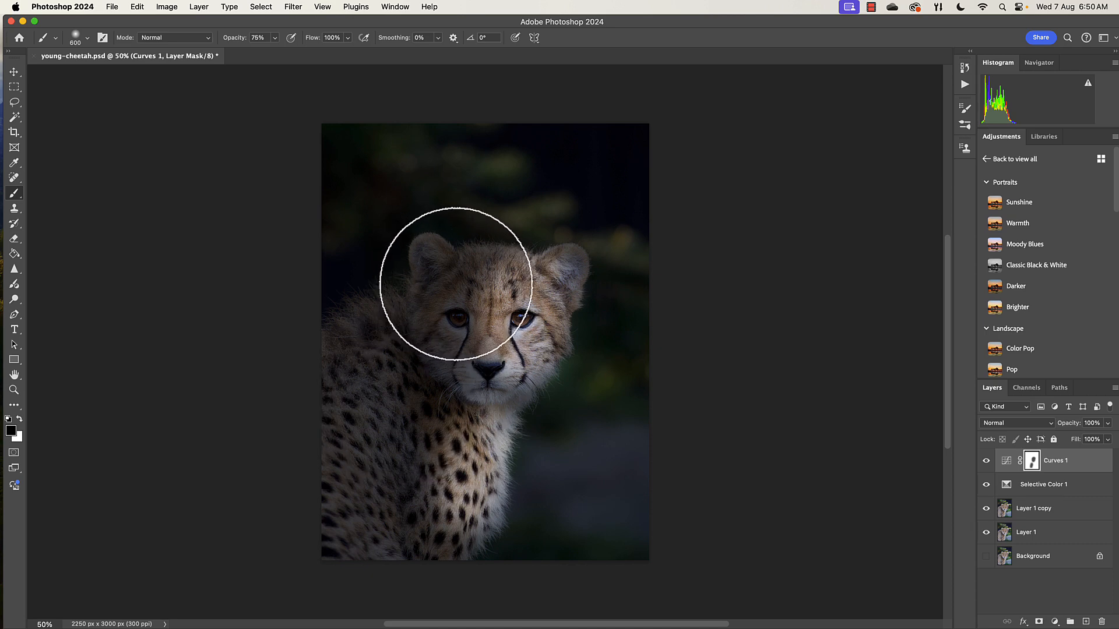
mouse_move(275, 55)
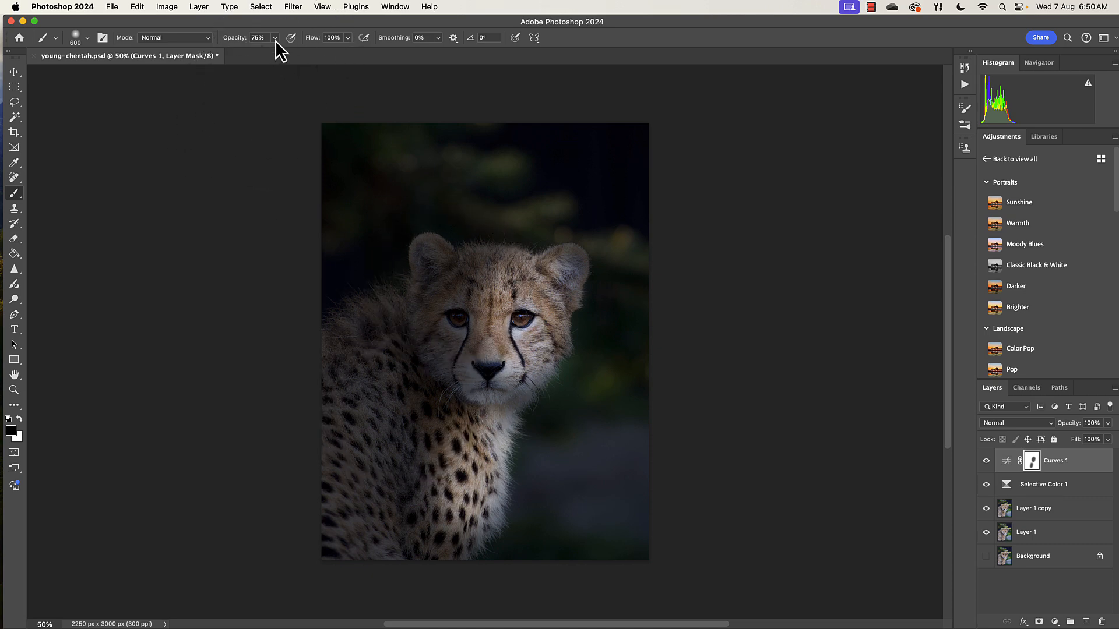
left_click_drag(274, 54, 248, 53)
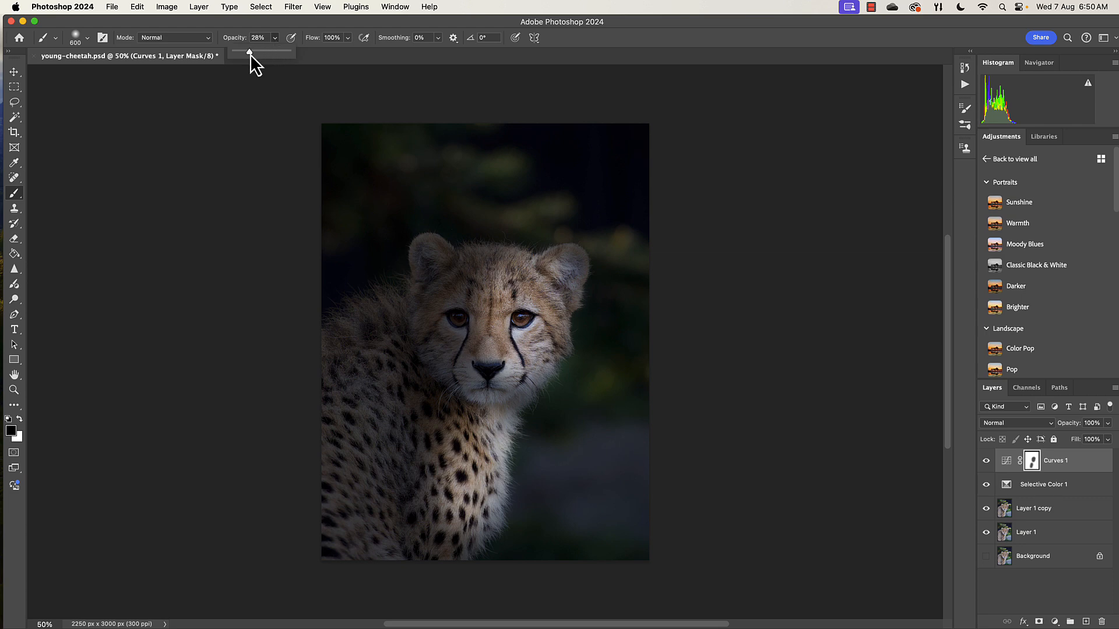
left_click_drag(248, 52, 251, 52)
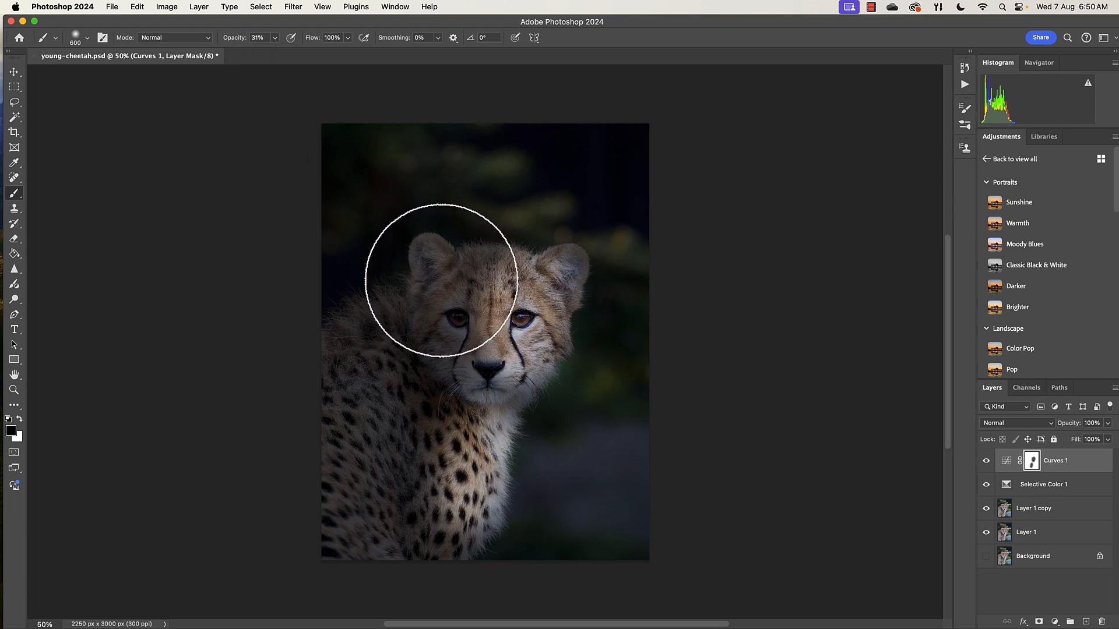
mouse_move(448, 343)
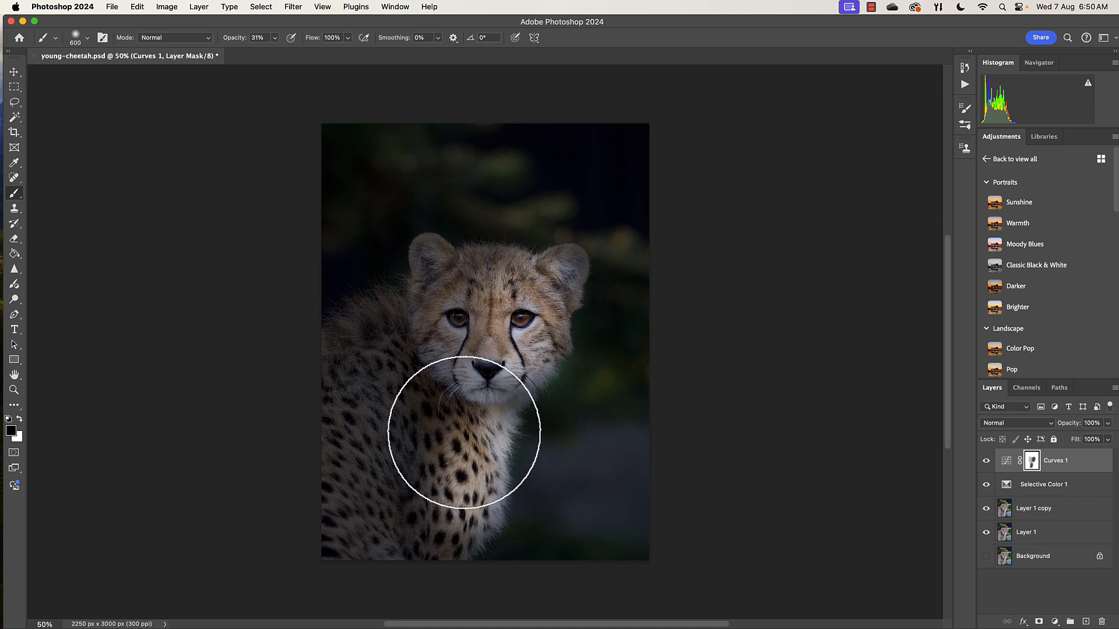
left_click_drag(464, 432, 464, 500)
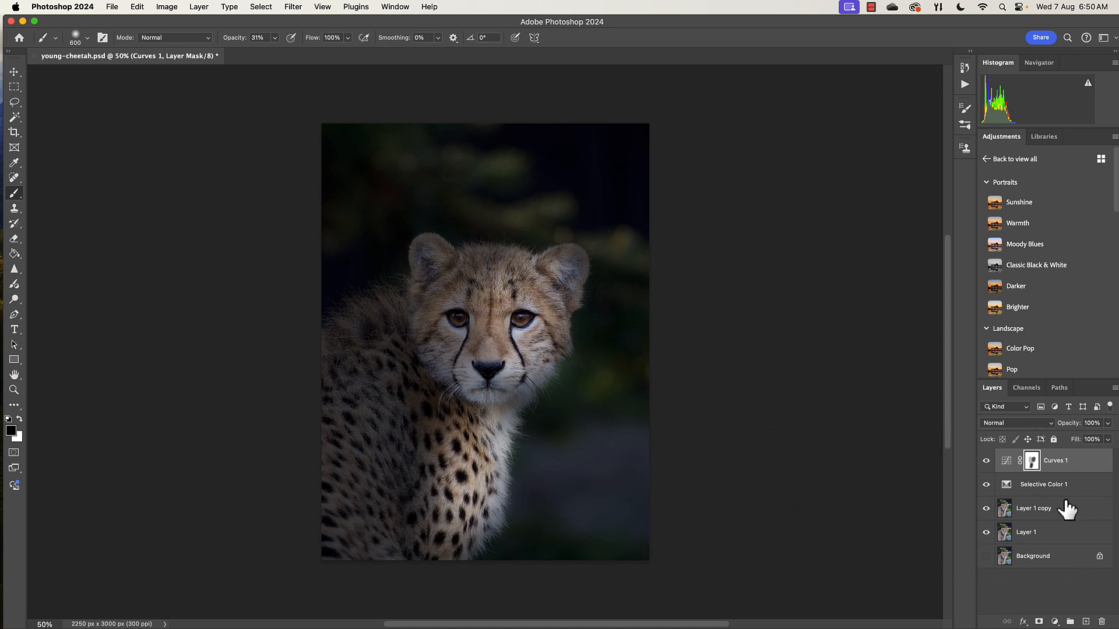
mouse_move(774, 440)
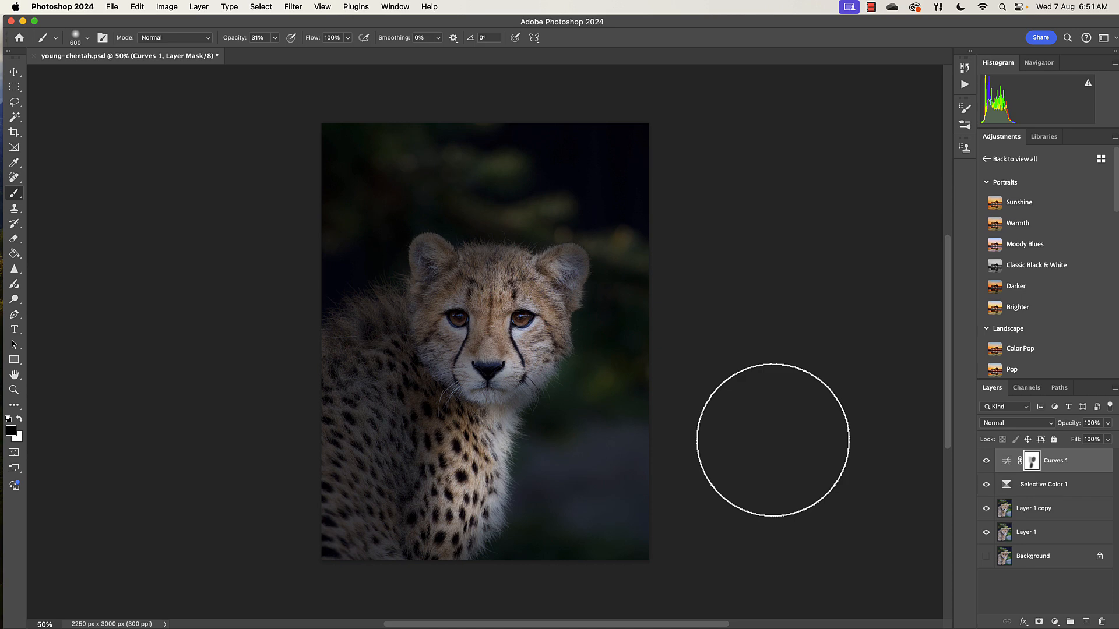
mouse_move(796, 455)
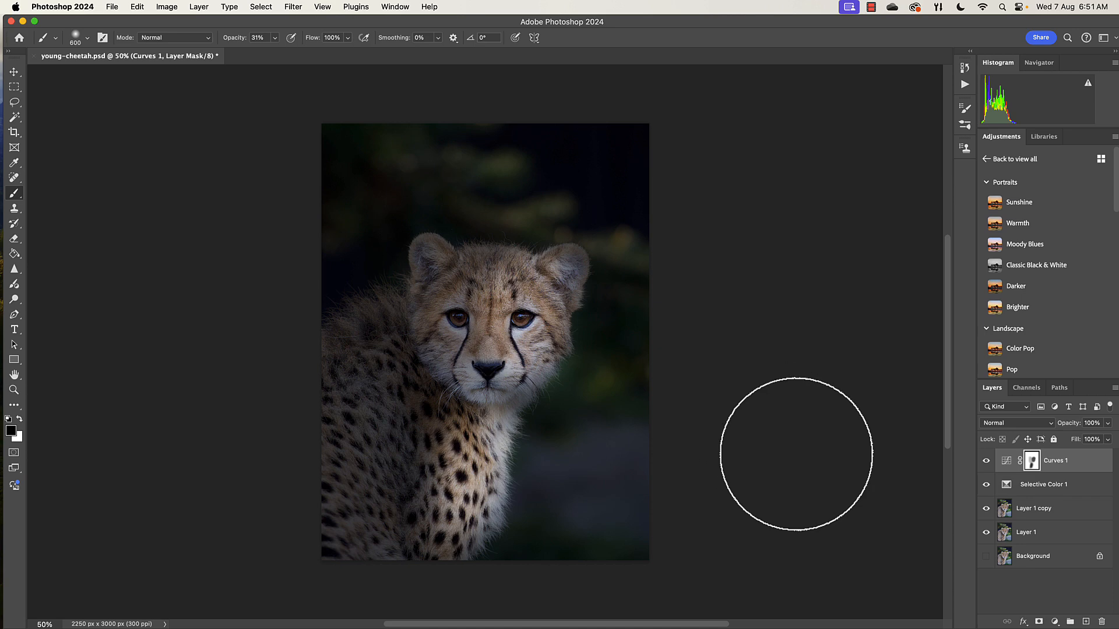
Step: Hide Layer 1 and Background, then Merge Visible into a single Curves 1 layer
left_click(1033, 484)
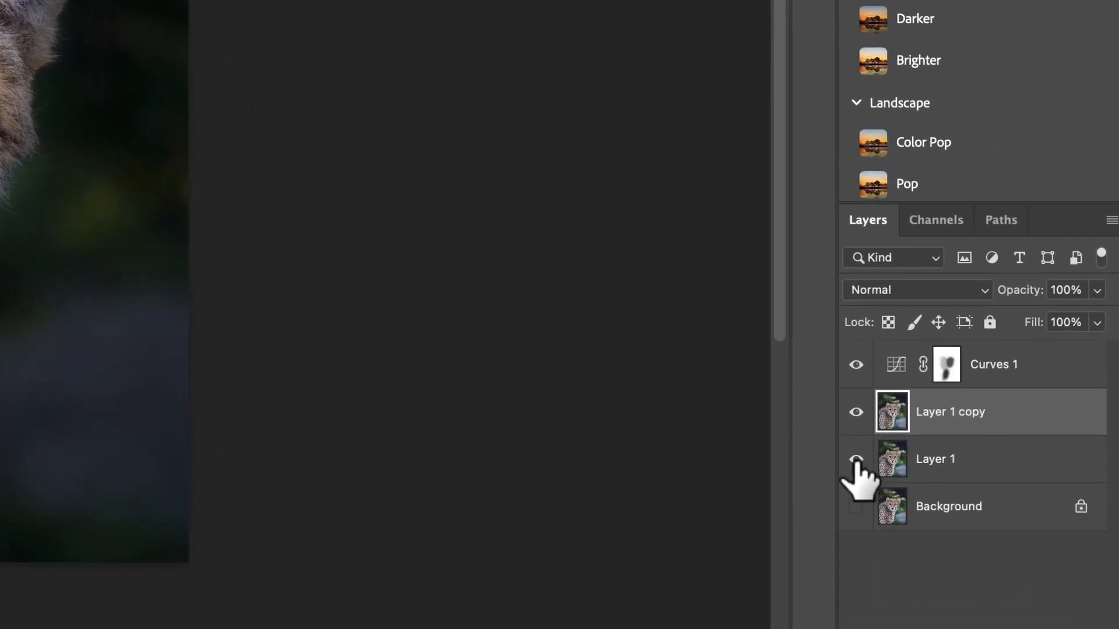
left_click(855, 459)
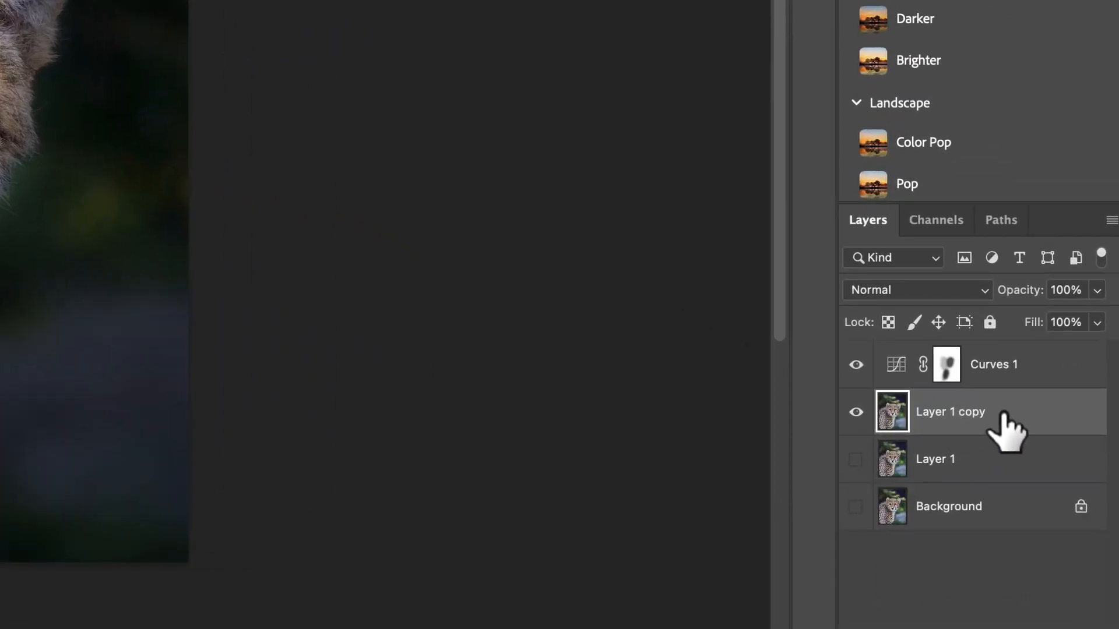
right_click(973, 412)
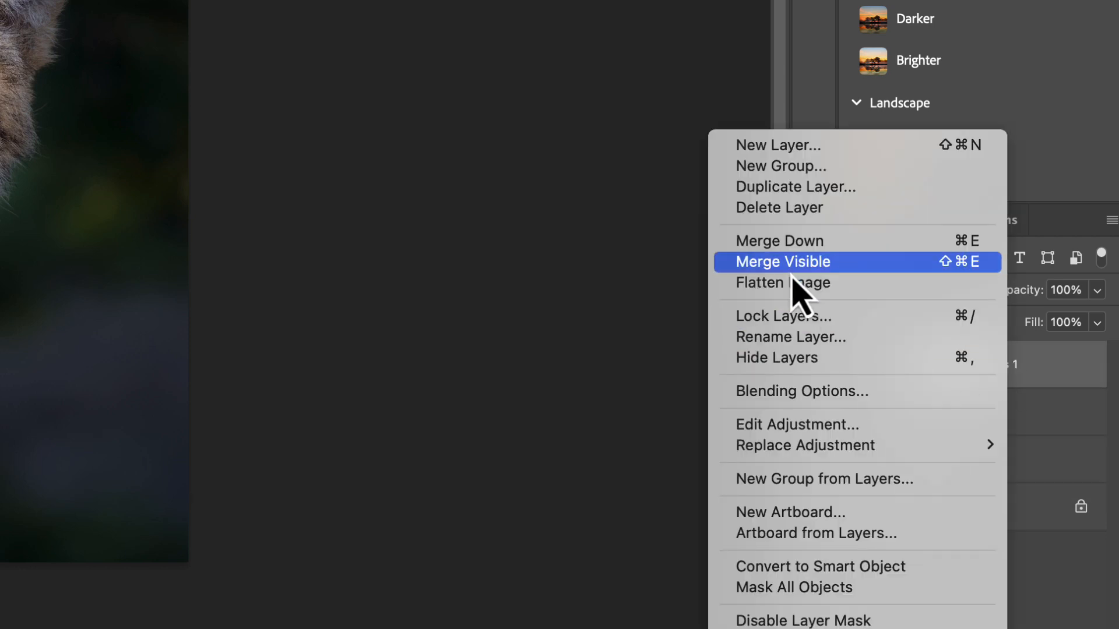
left_click(783, 261)
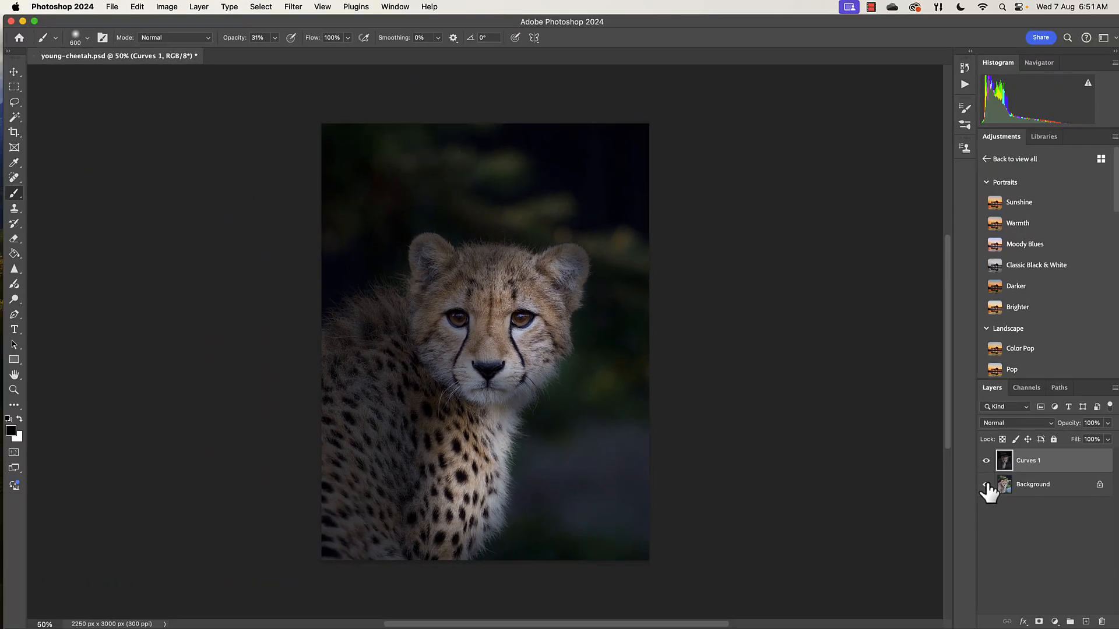
Step: Turn the Background layer's visibility back on beneath the merged Curves 1 layer
left_click(986, 460)
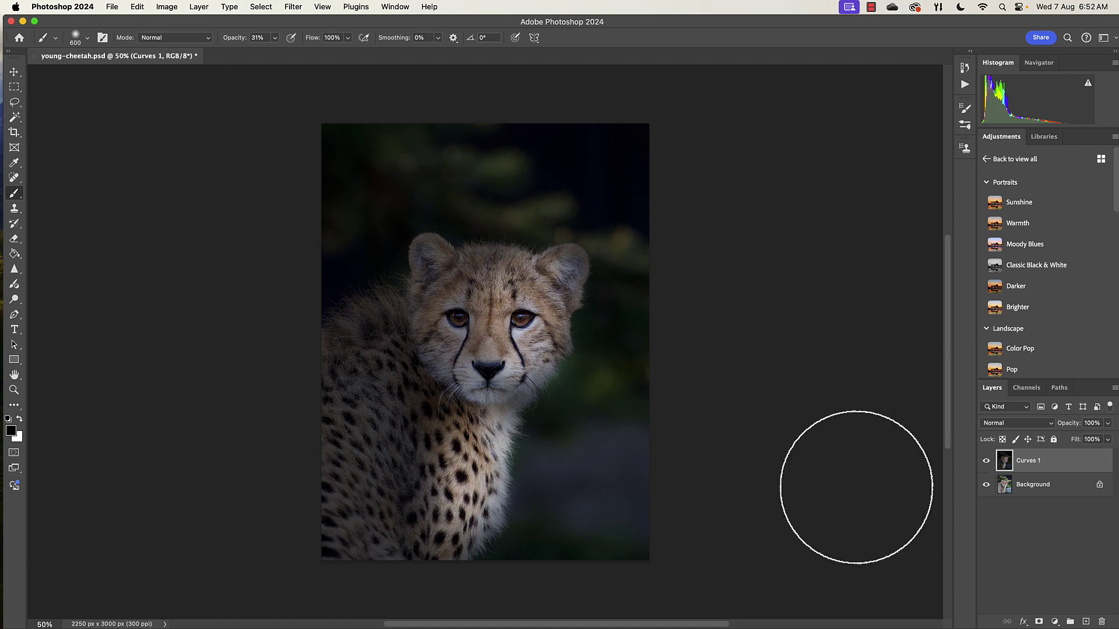
mouse_move(722, 384)
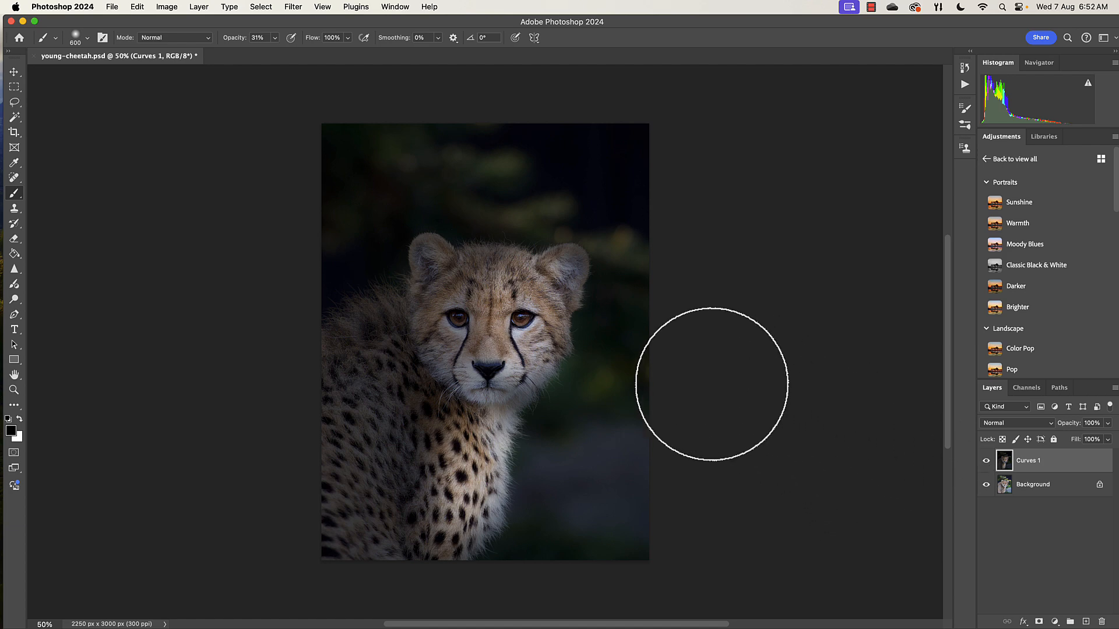
mouse_move(470, 356)
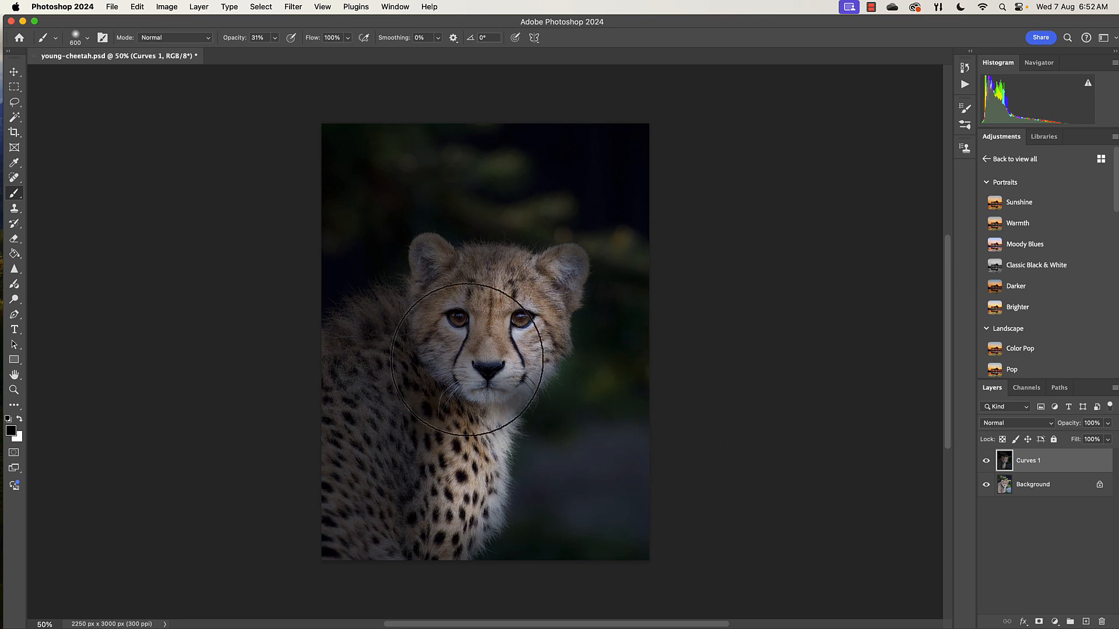
mouse_move(718, 462)
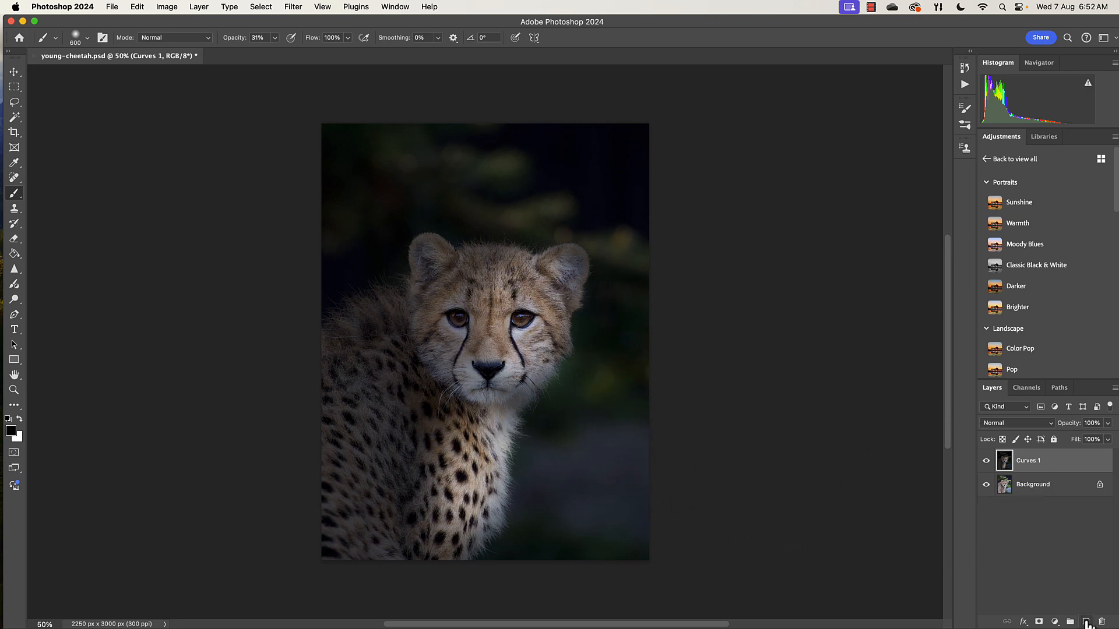
Step: Add a new Layer 1, fill it with 50% Gray, and set its blend mode to Overlay
left_click(1085, 621)
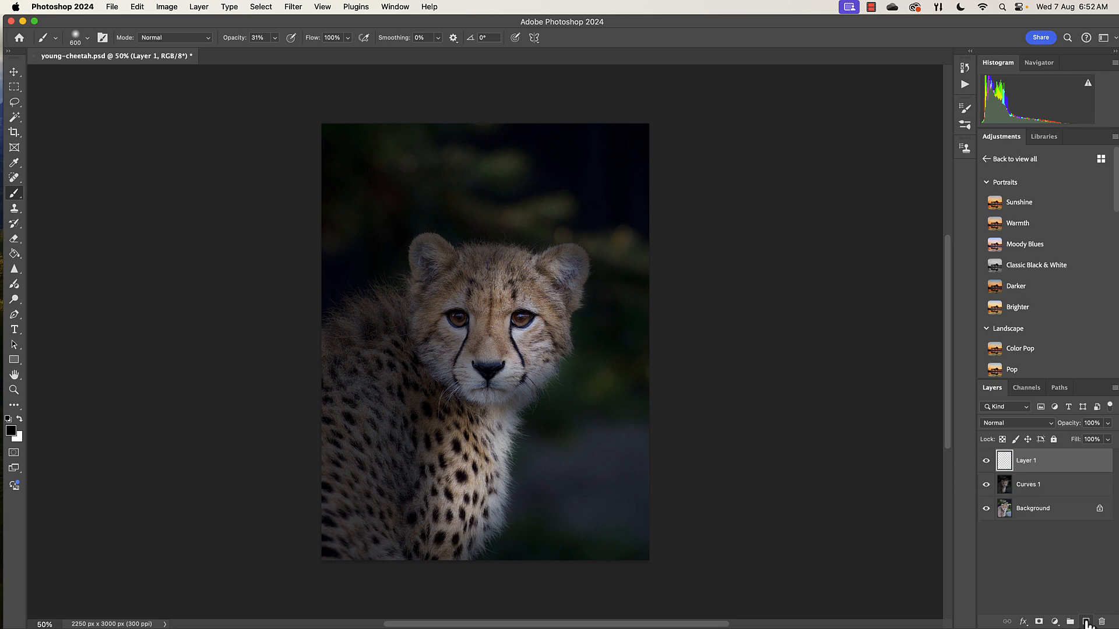
mouse_move(222, 100)
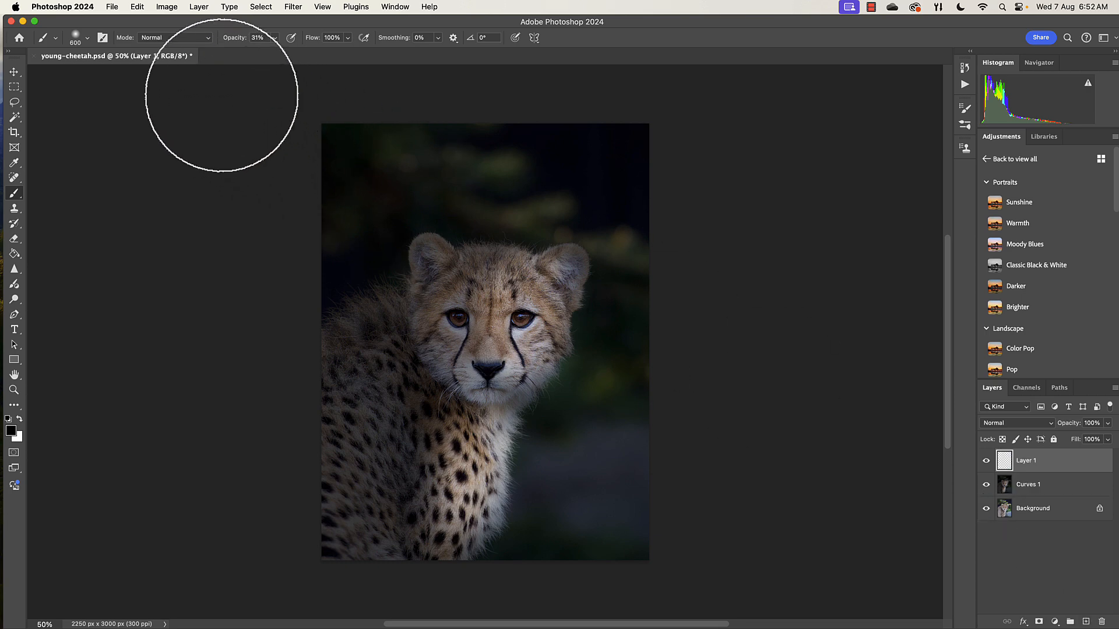
left_click(154, 6)
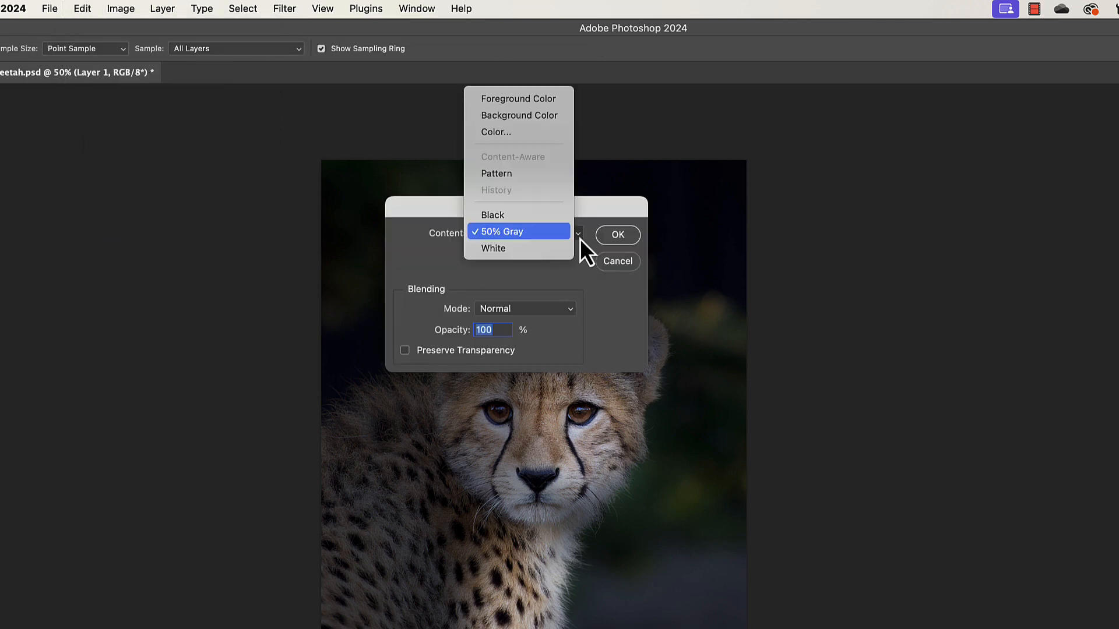
left_click(519, 232)
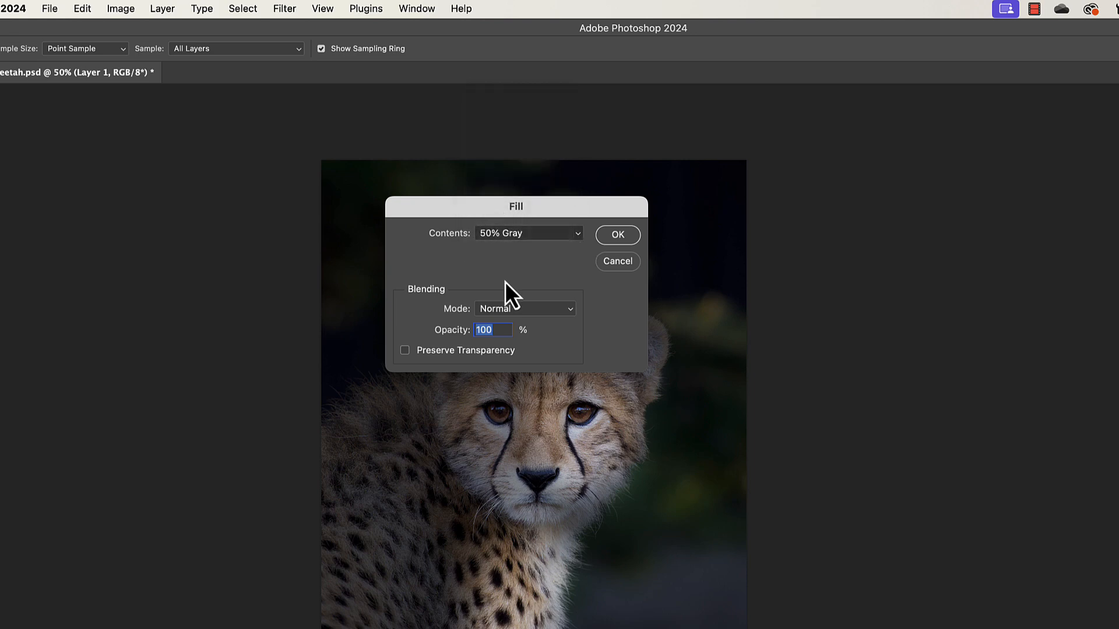
mouse_move(521, 266)
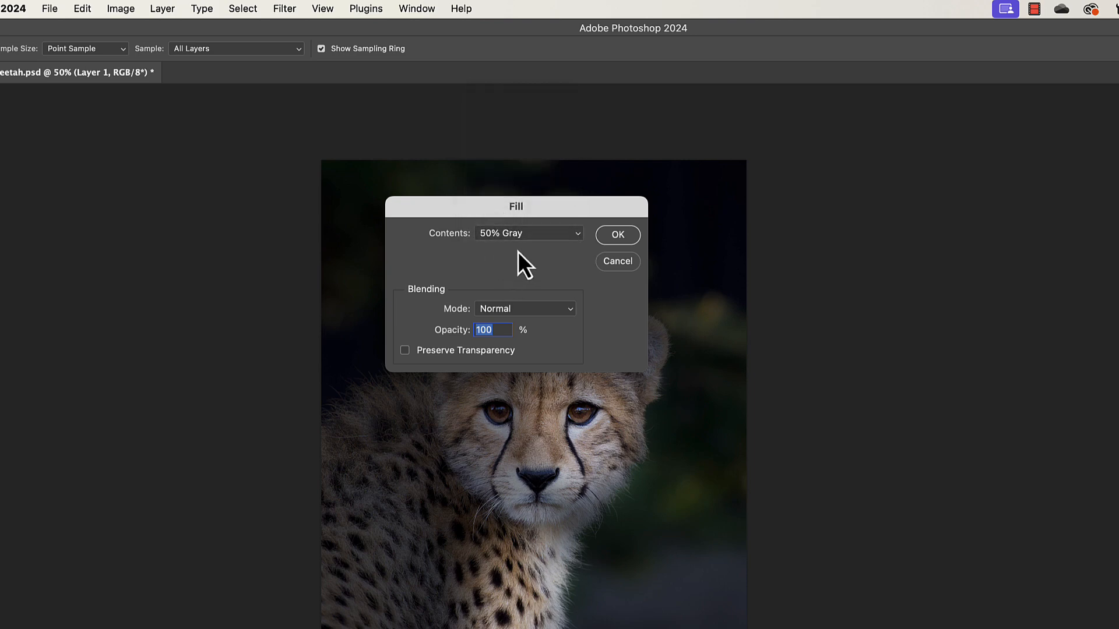
mouse_move(635, 267)
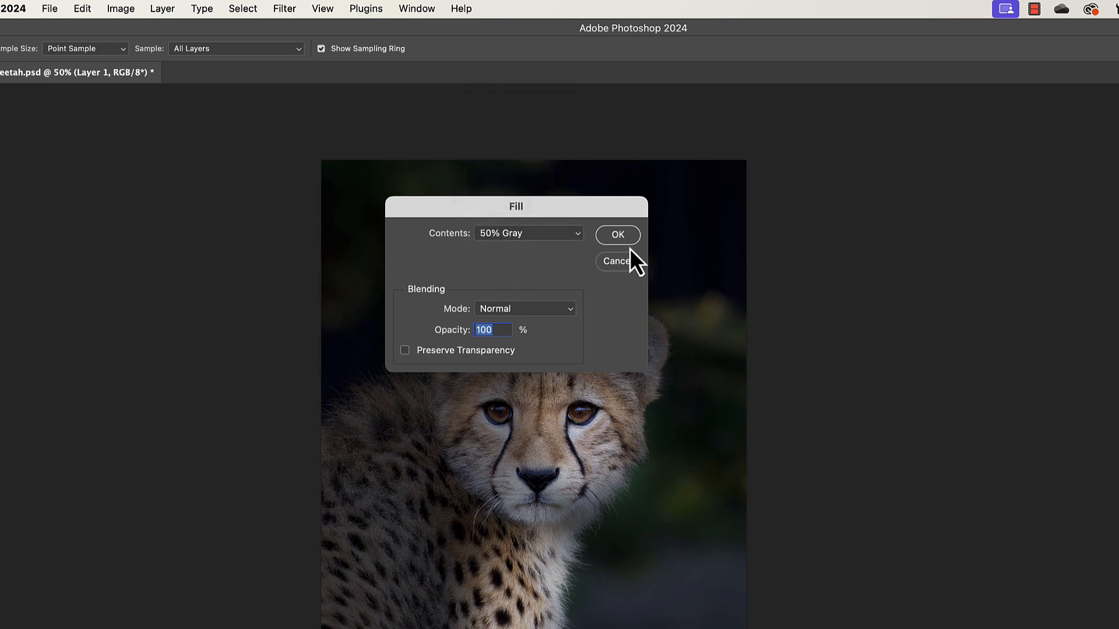
mouse_move(643, 299)
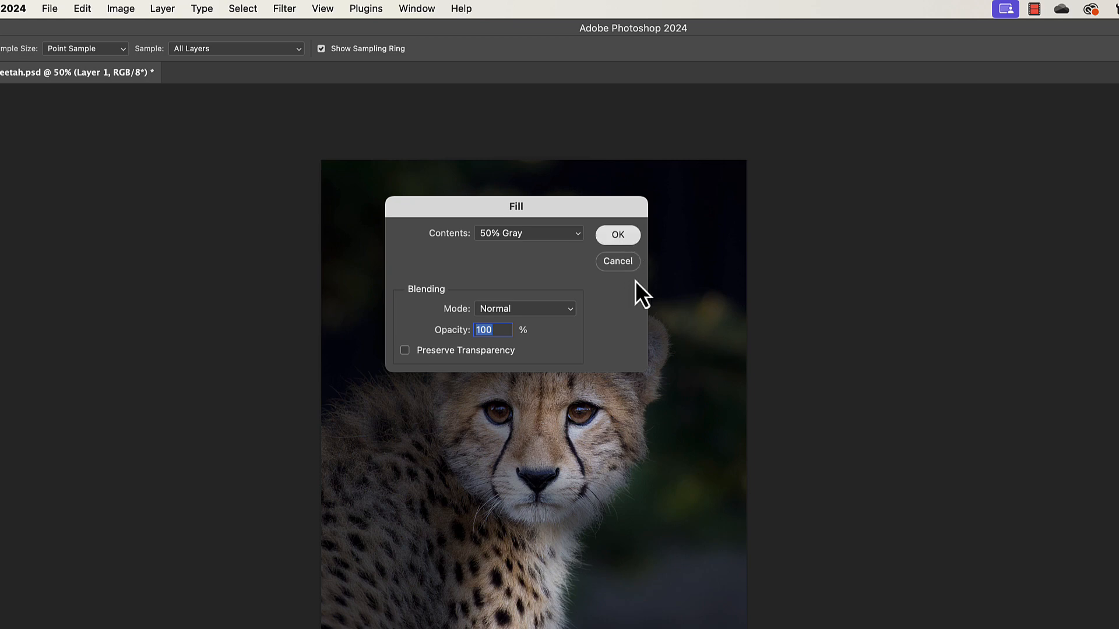
left_click(618, 235)
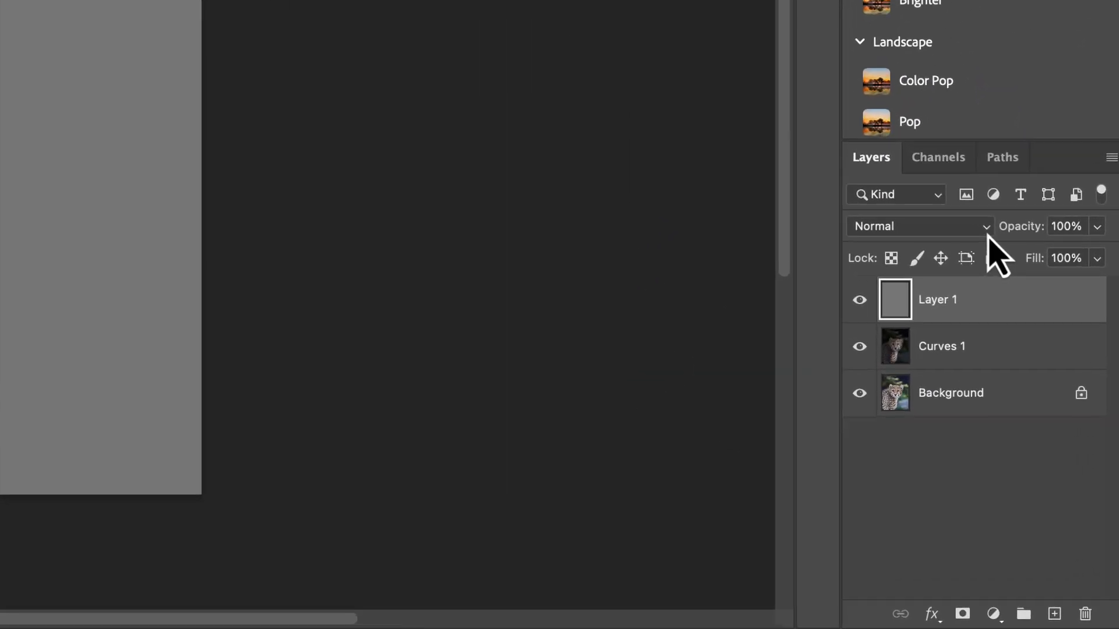
left_click(918, 226)
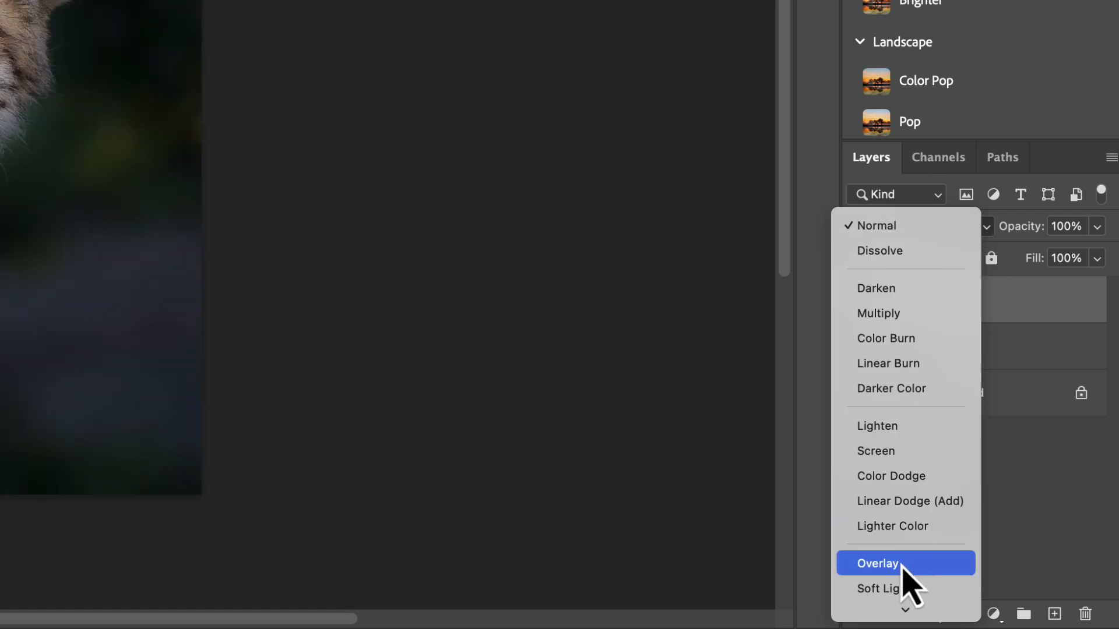
left_click(895, 562)
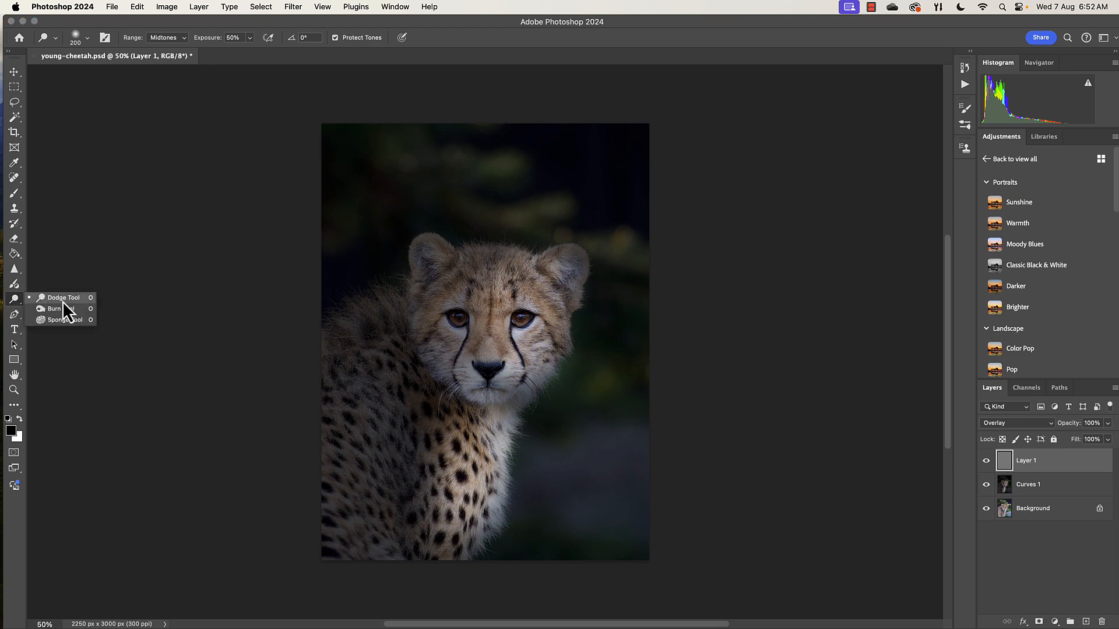
mouse_move(65, 328)
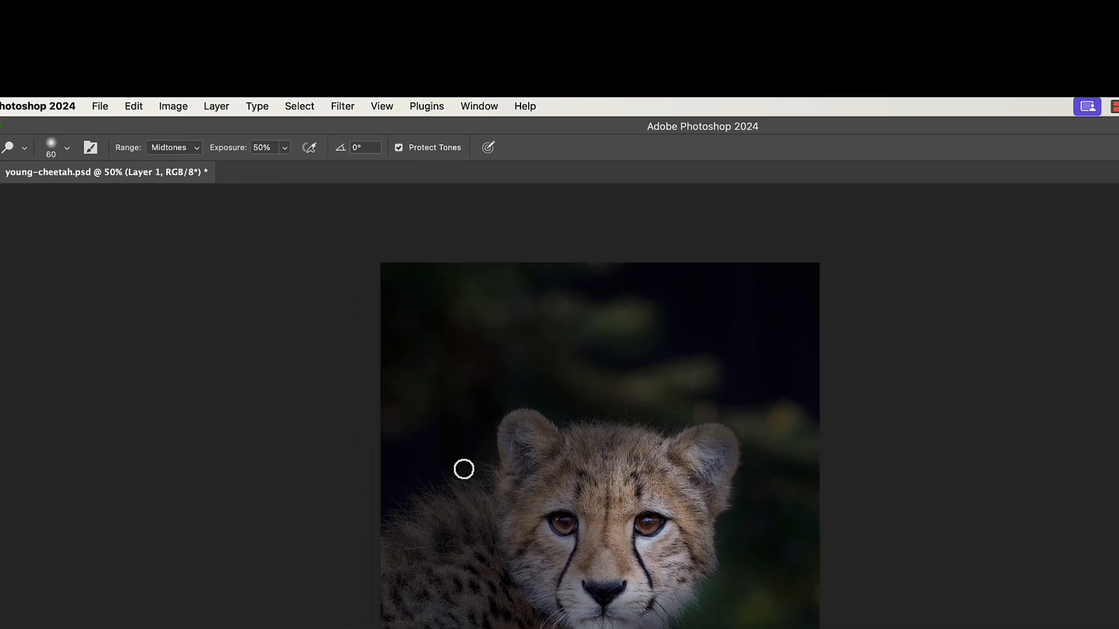
Step: Dodge over the cheetah's face and eyes on the gray Overlay layer
left_click_drag(257, 165, 314, 165)
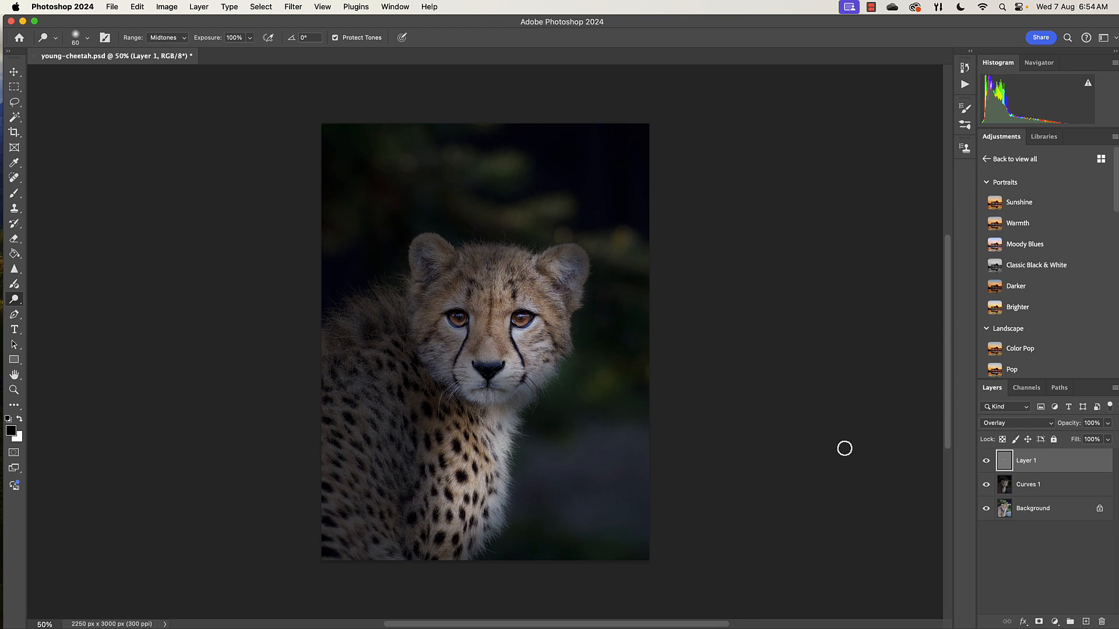
mouse_move(636, 229)
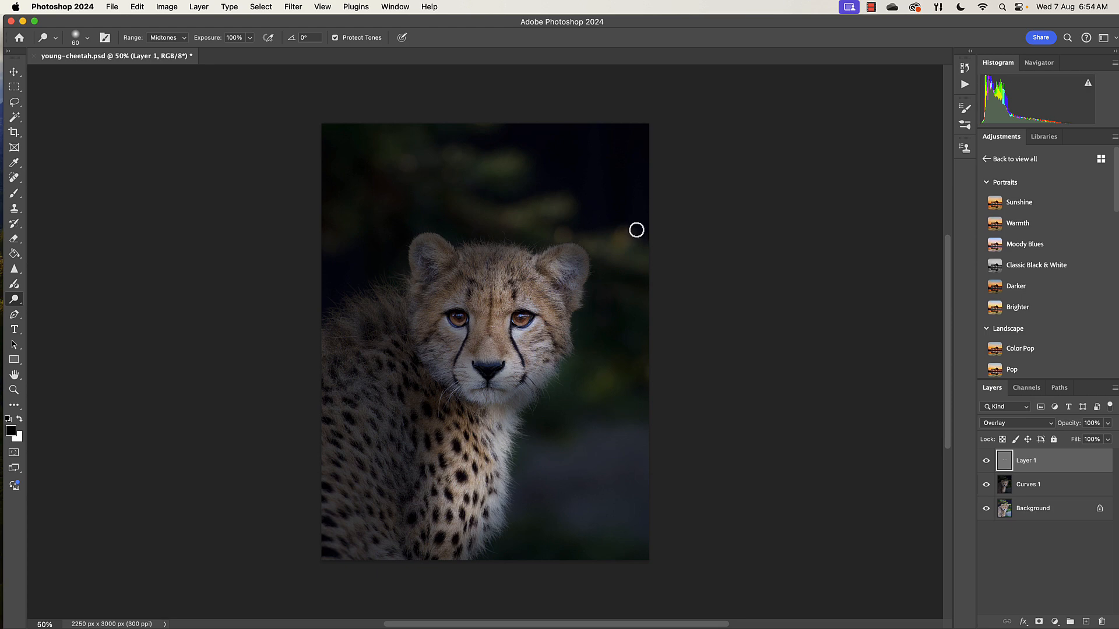
mouse_move(45, 387)
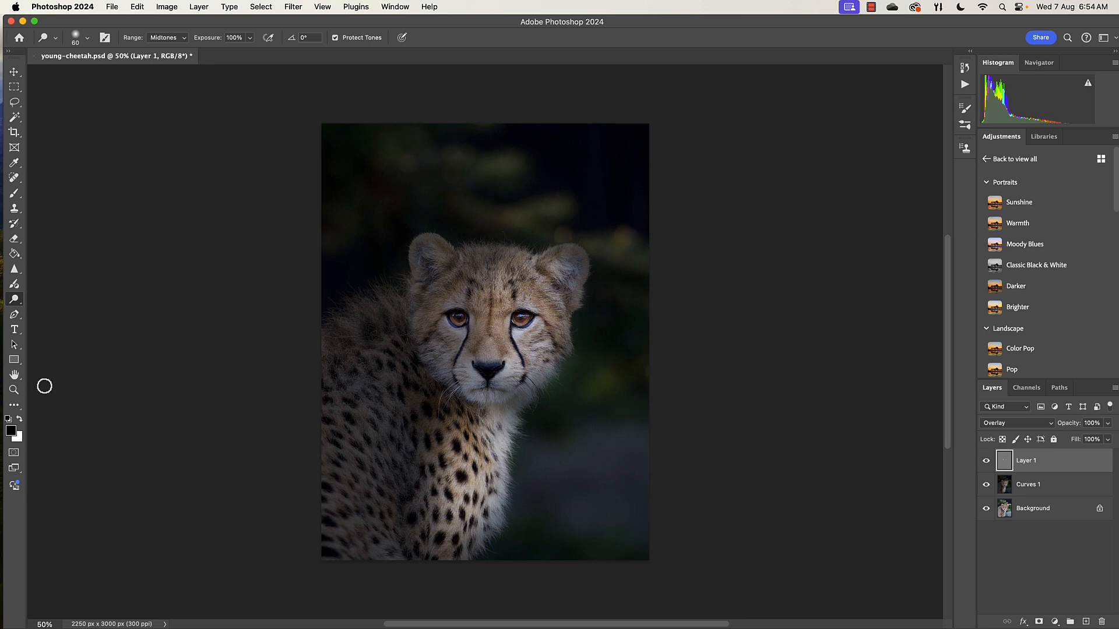
mouse_move(481, 217)
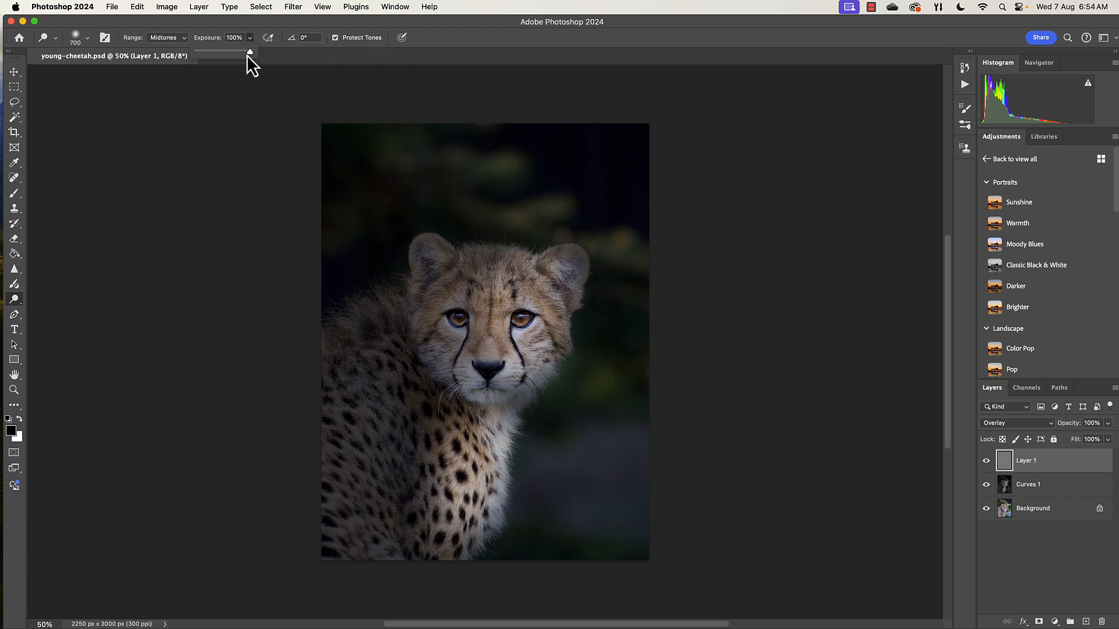
Step: Set Dodge exposure to 33% and lighten the background right of the cheetah
left_click_drag(250, 51, 213, 51)
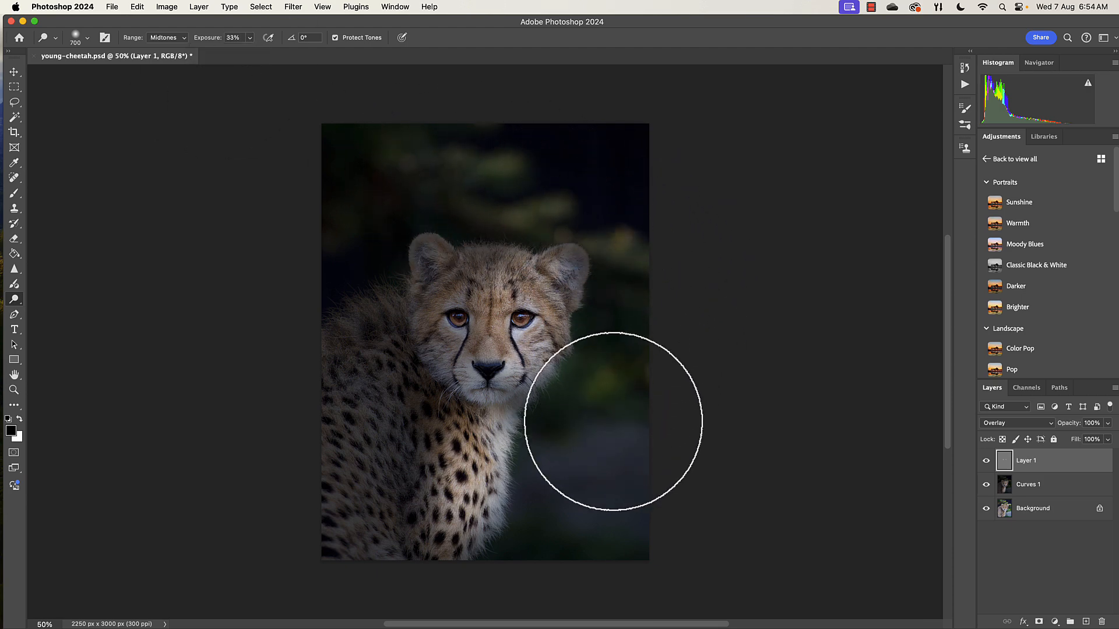
left_click_drag(610, 421, 706, 514)
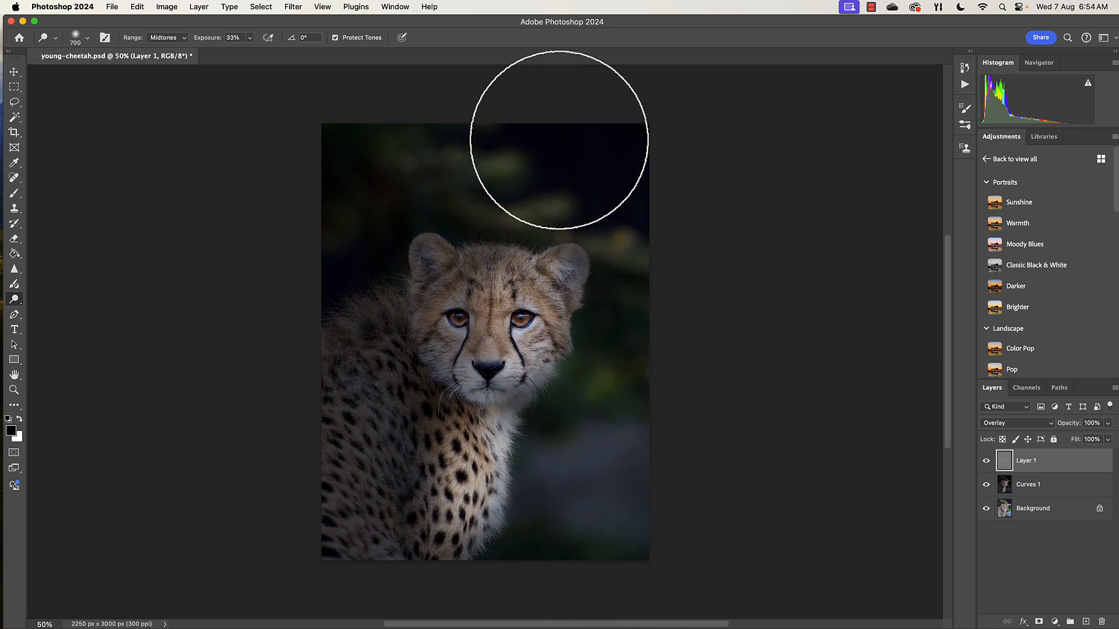
mouse_move(162, 225)
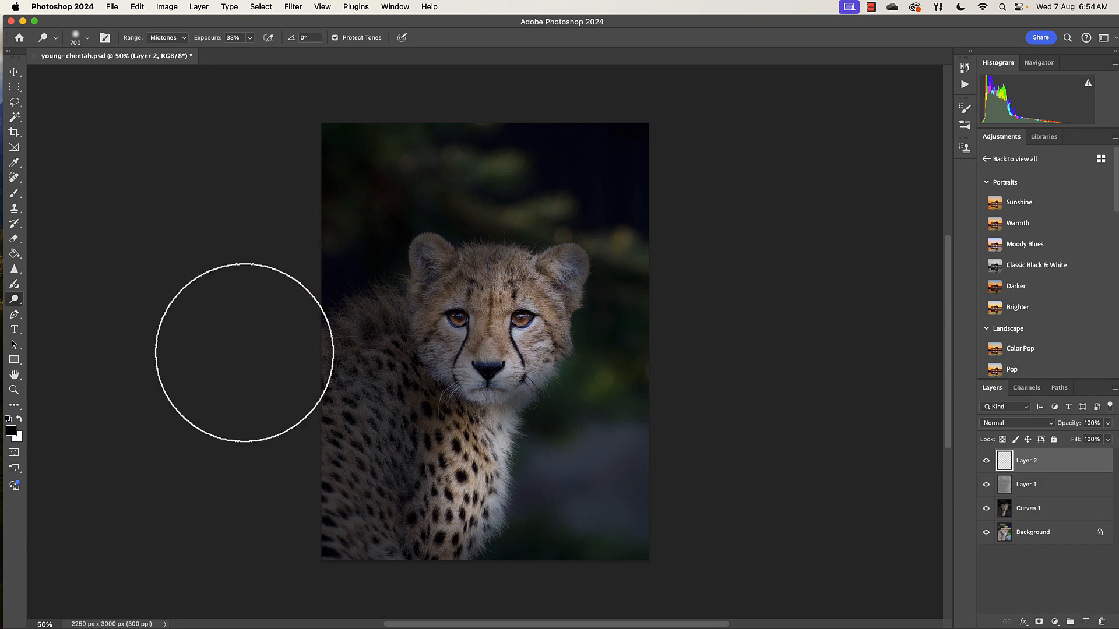
Step: Fill Layer 2 with 50% Gray using Edit > Fill, and set its blend mode to Overlay
left_click(136, 7)
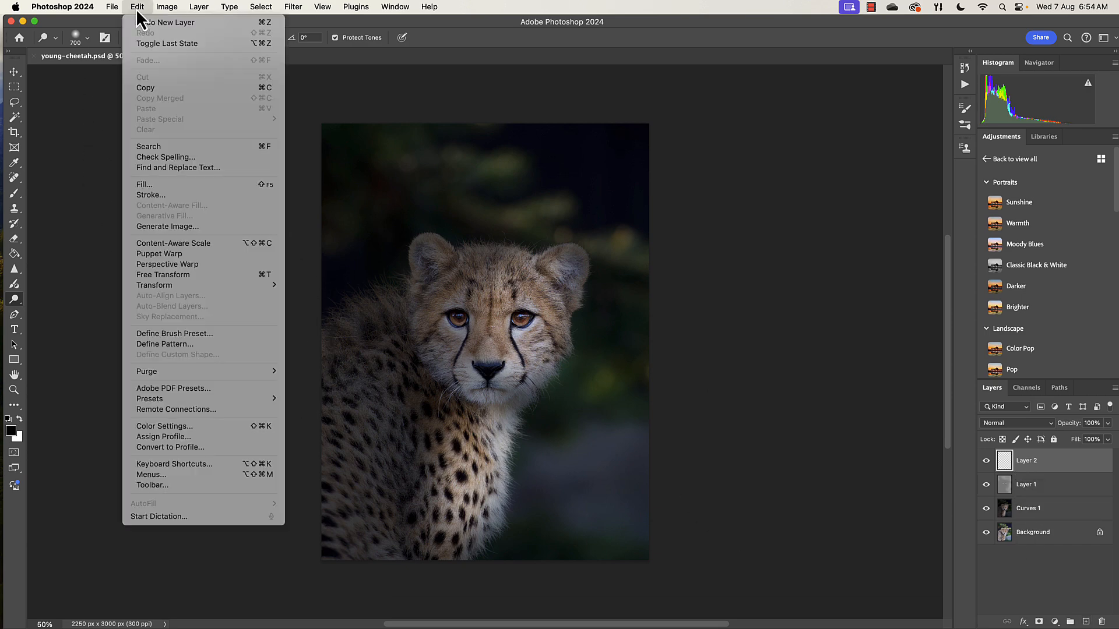
mouse_move(159, 191)
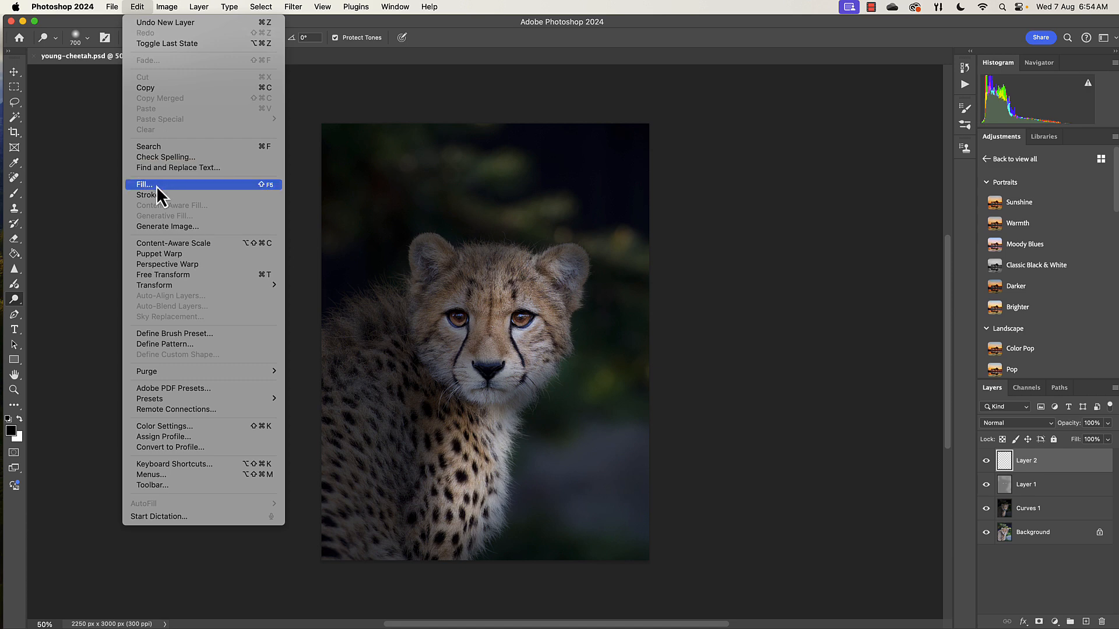
left_click(144, 184)
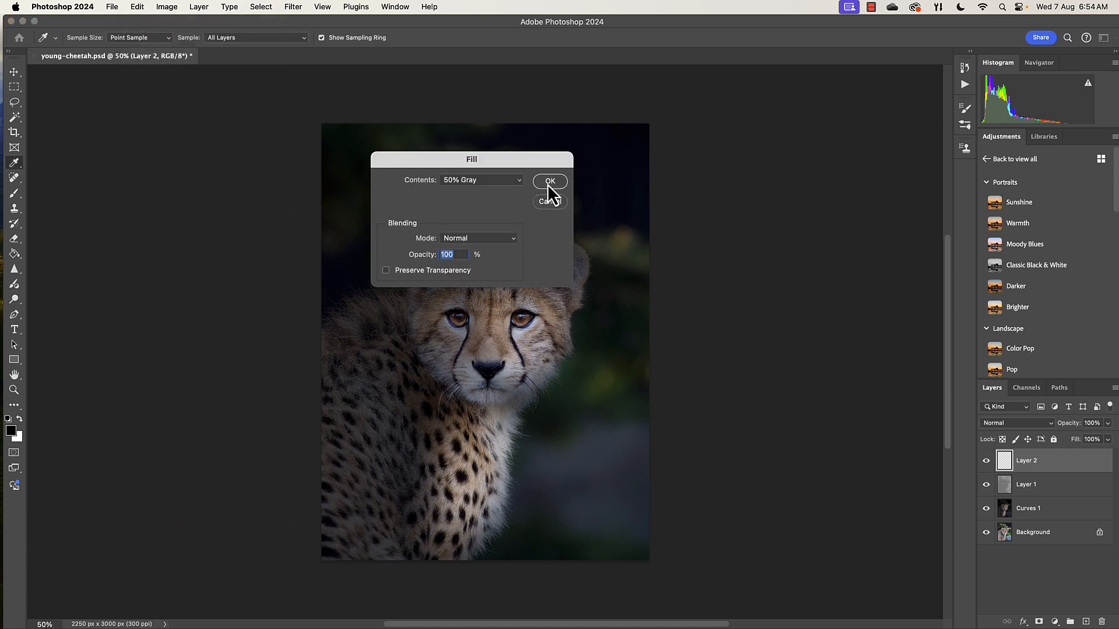
left_click(549, 182)
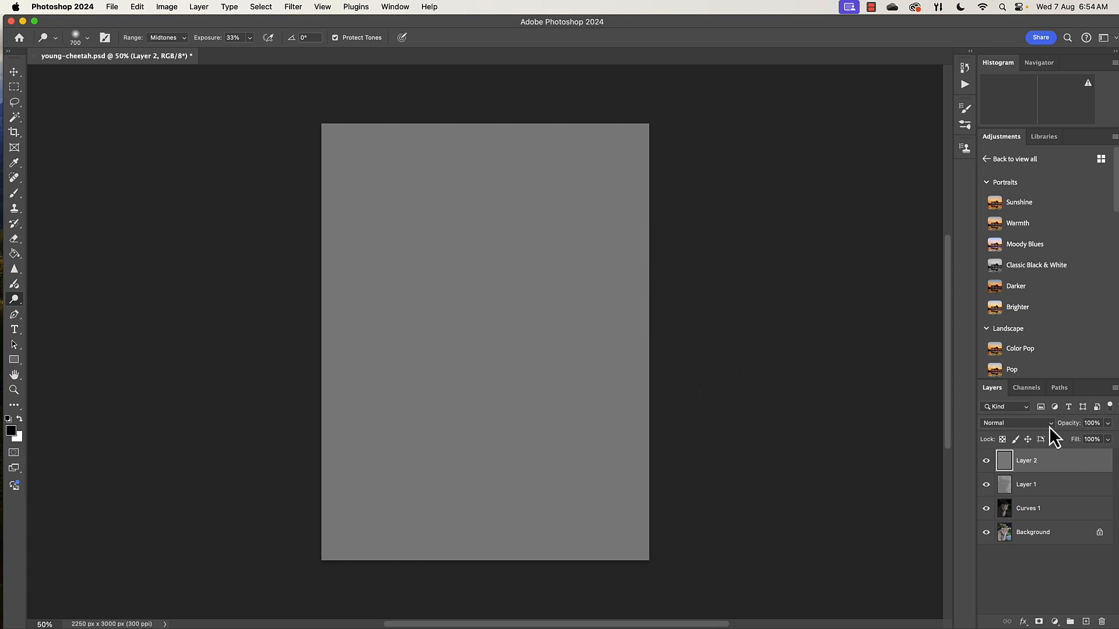
left_click(1016, 423)
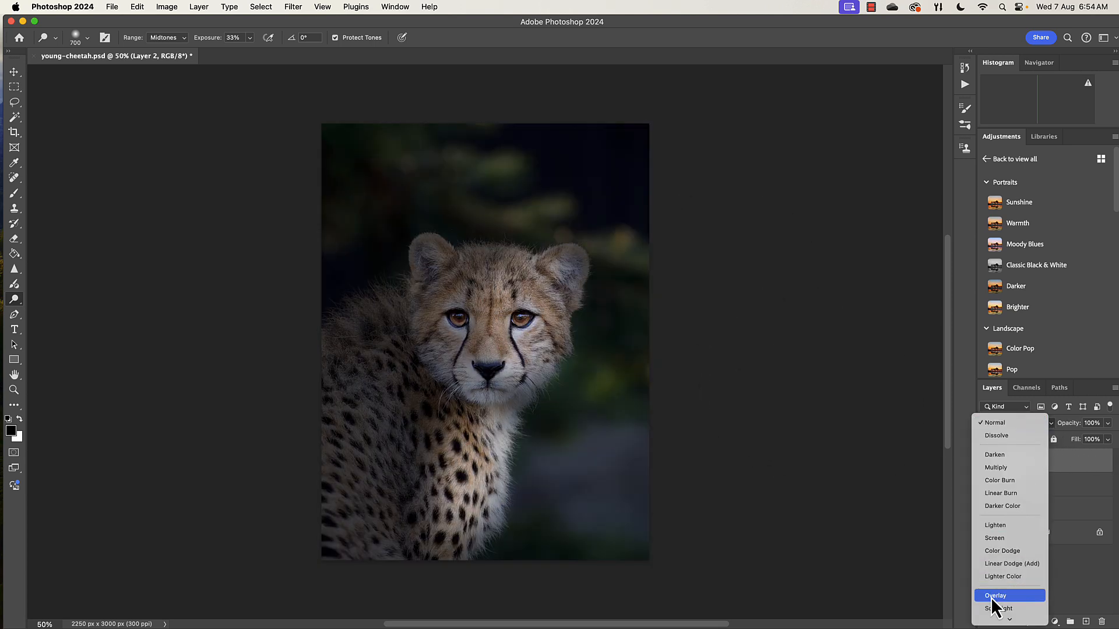
left_click(997, 596)
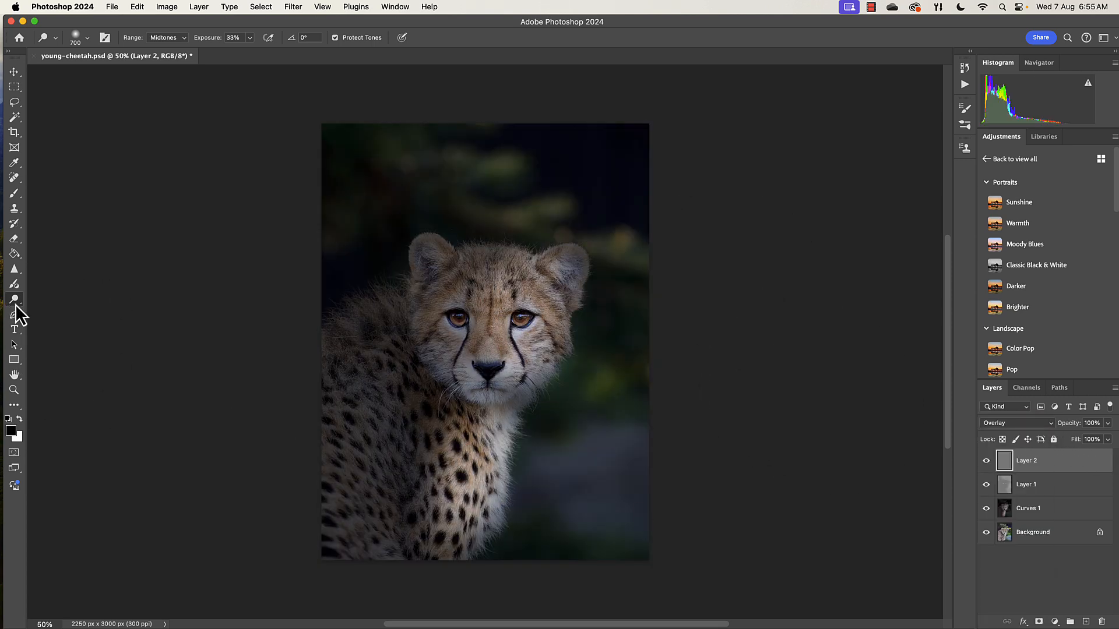
Step: Switch to the Burn tool and darken the shoulder fur near the left edge
left_click(14, 298)
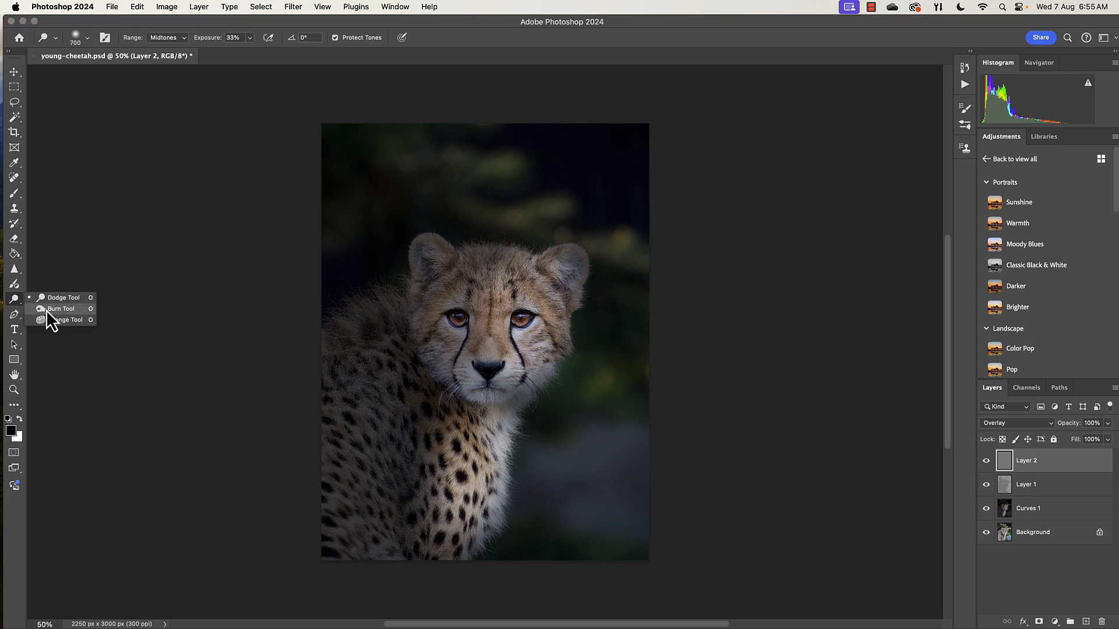
left_click(61, 308)
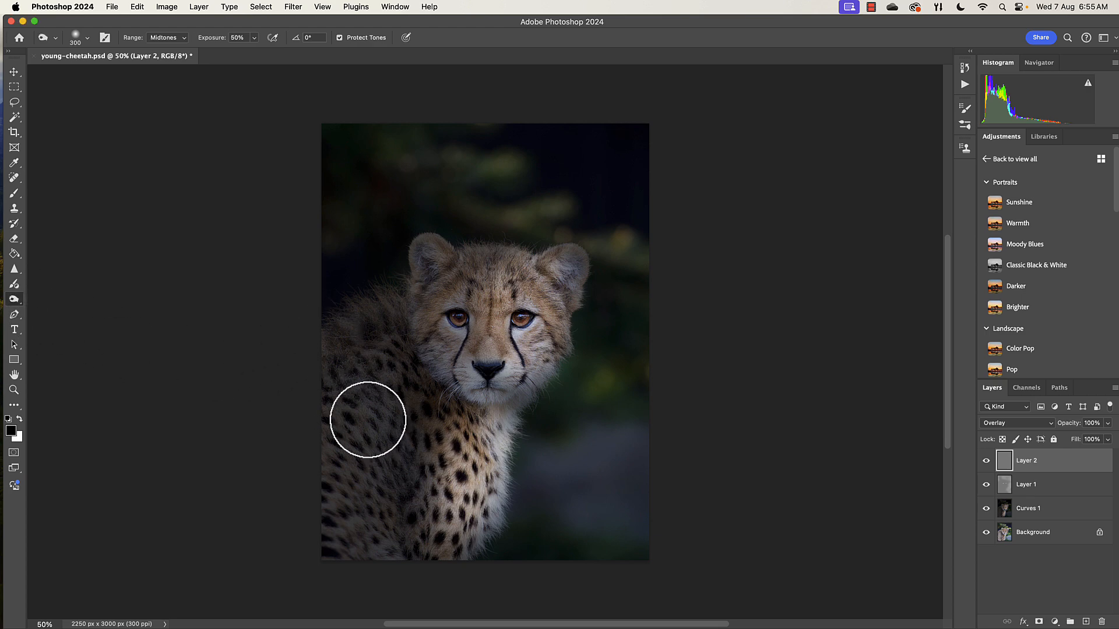
left_click_drag(367, 419, 388, 318)
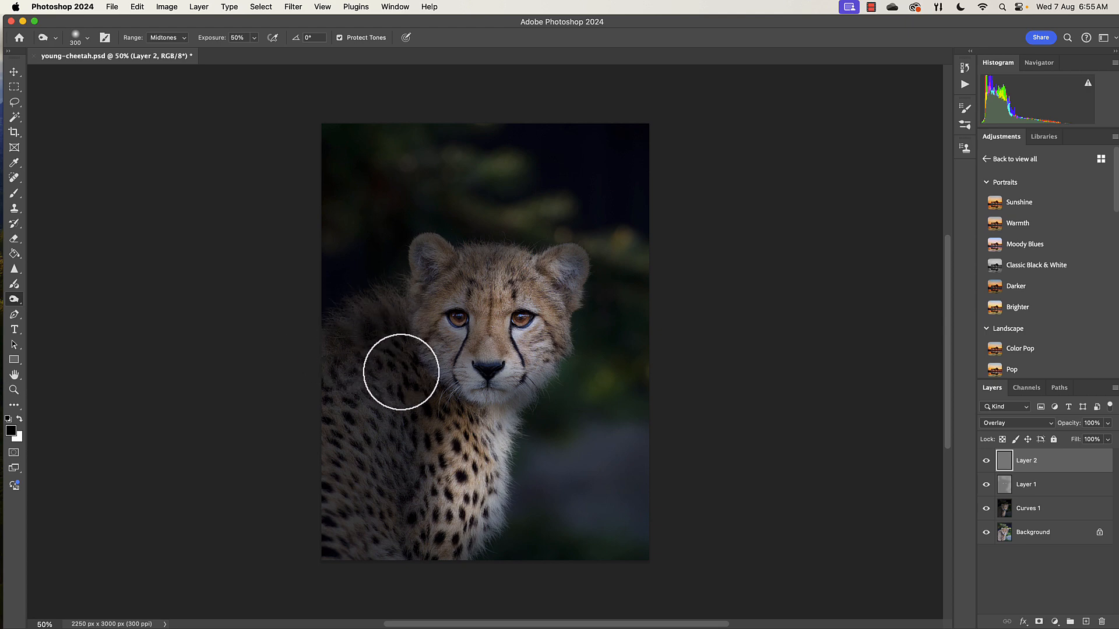
mouse_move(134, 10)
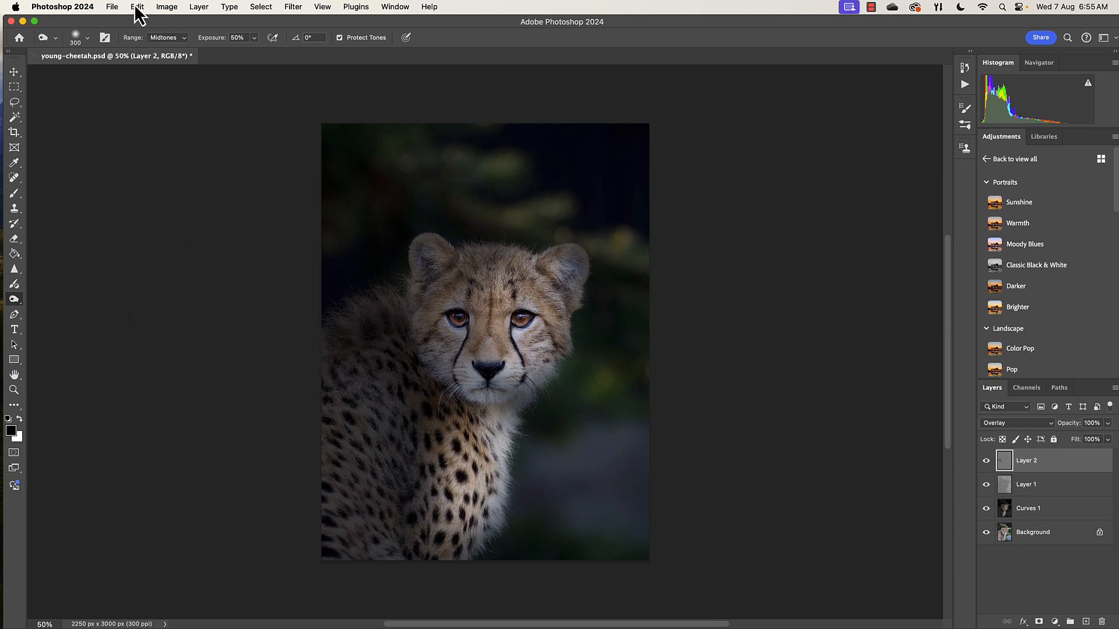
mouse_move(236, 74)
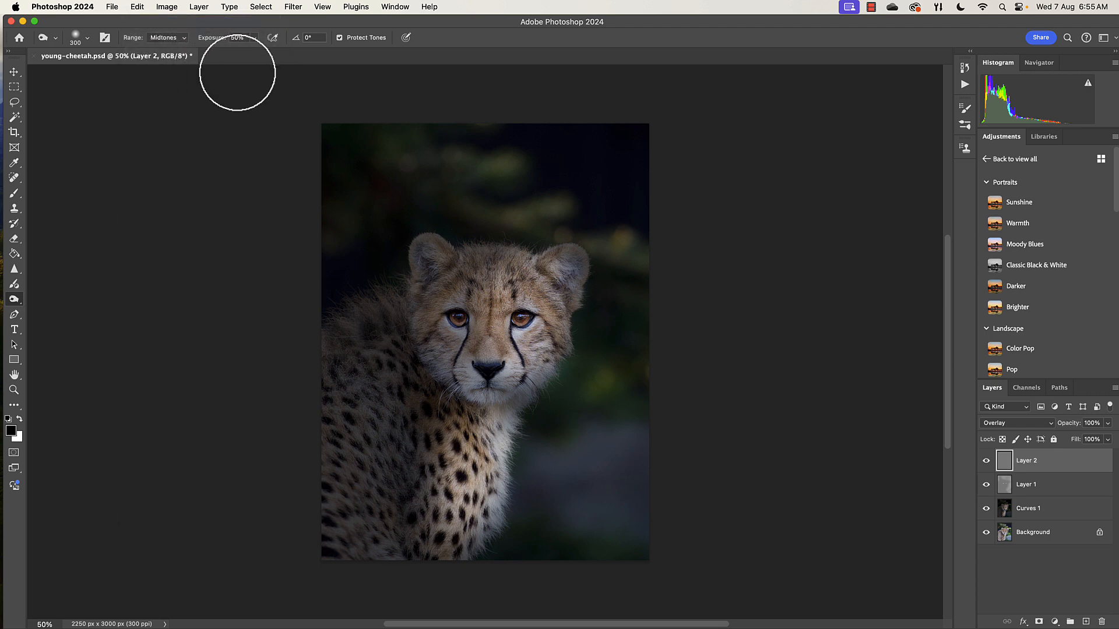
Step: Lower burn exposure to 30% and darken the left shoulder and left-edge fur
left_click(255, 37)
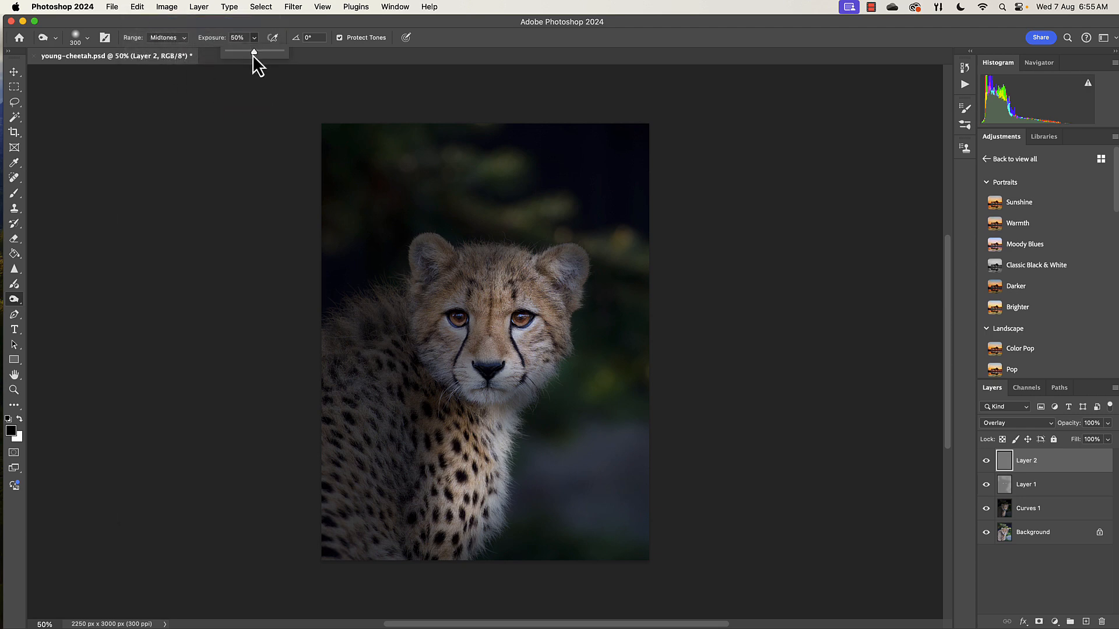
left_click_drag(254, 51, 244, 51)
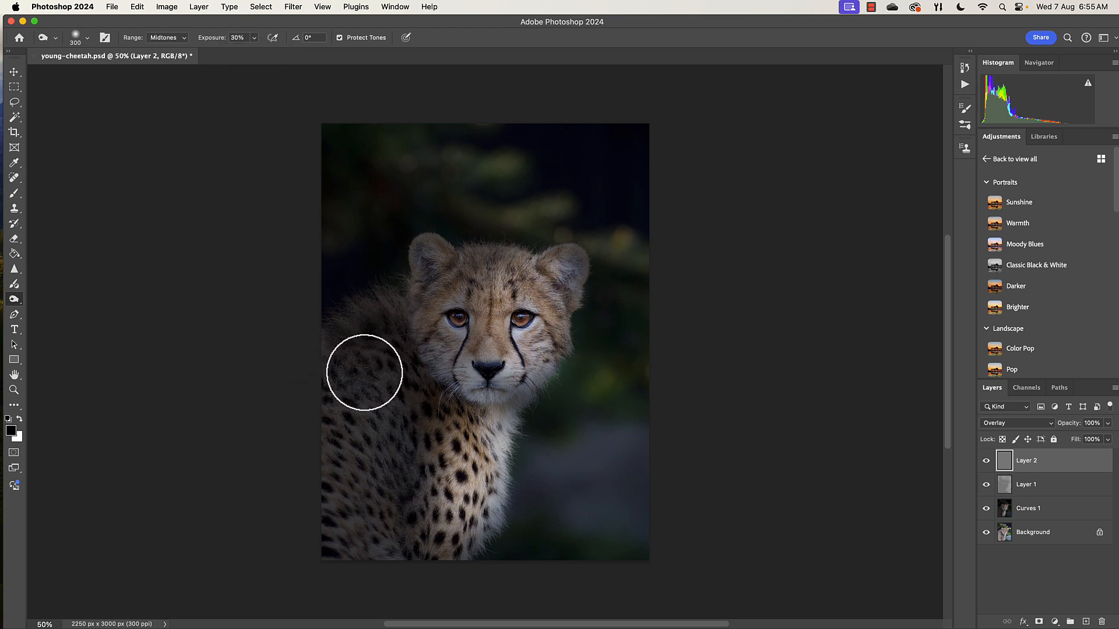
left_click_drag(363, 375, 310, 410)
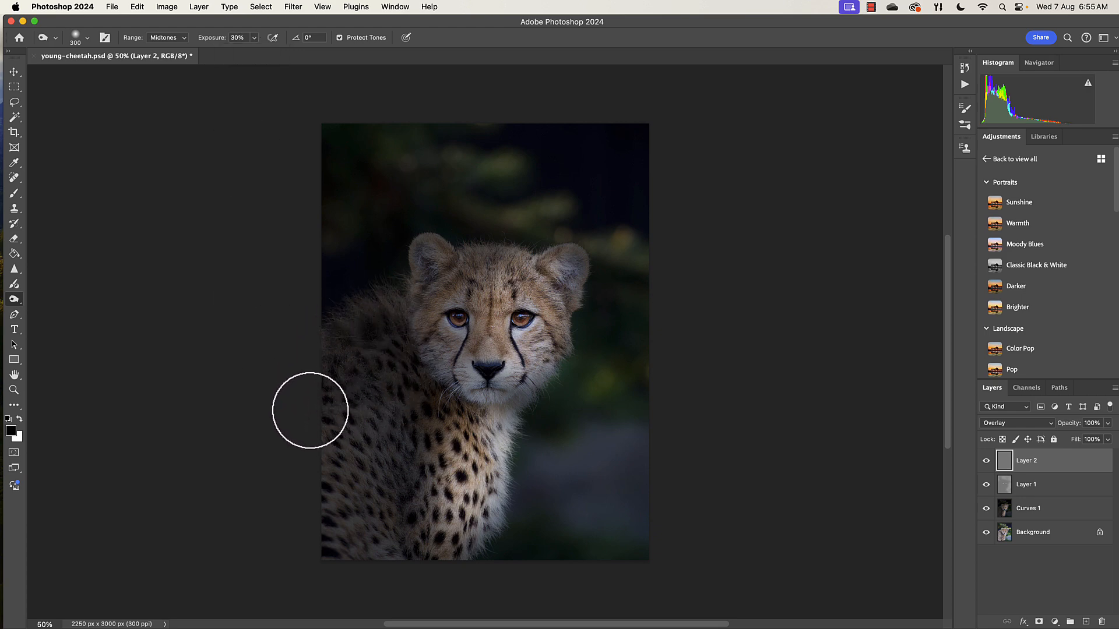
left_click_drag(309, 410, 391, 405)
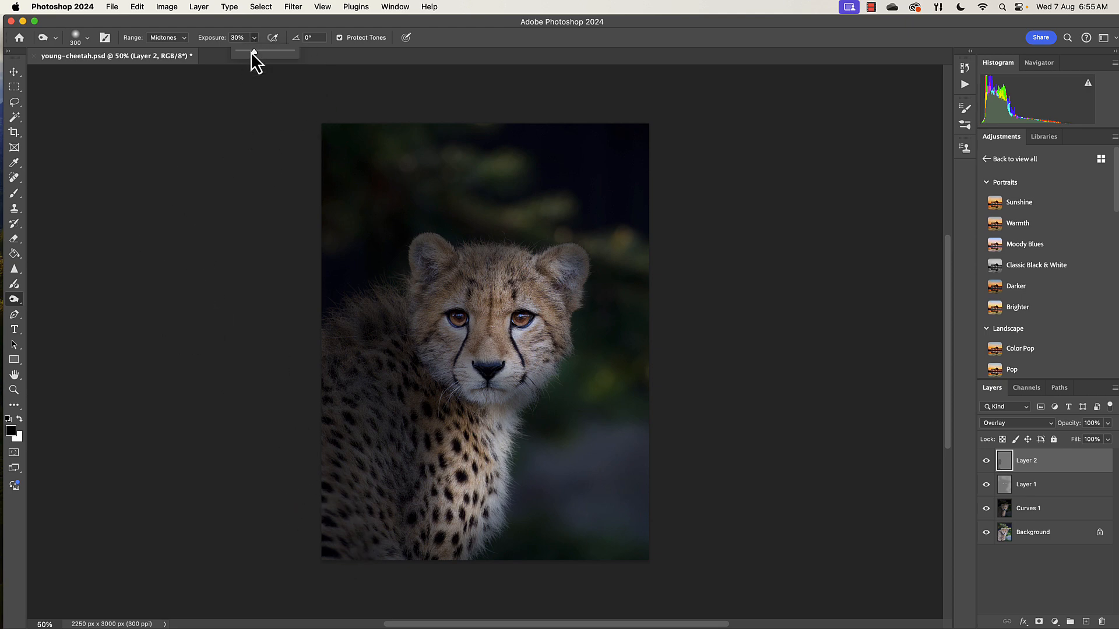
Step: Raise burn exposure to 52% and darken the lower-right background and area right of the chin
left_click_drag(251, 51, 266, 51)
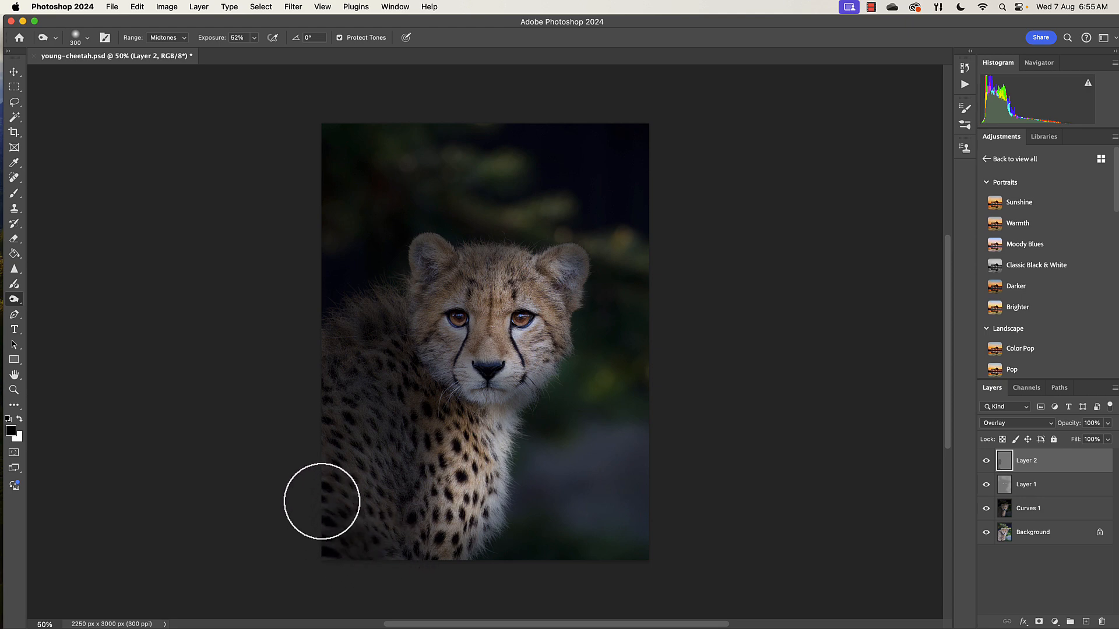
mouse_move(687, 569)
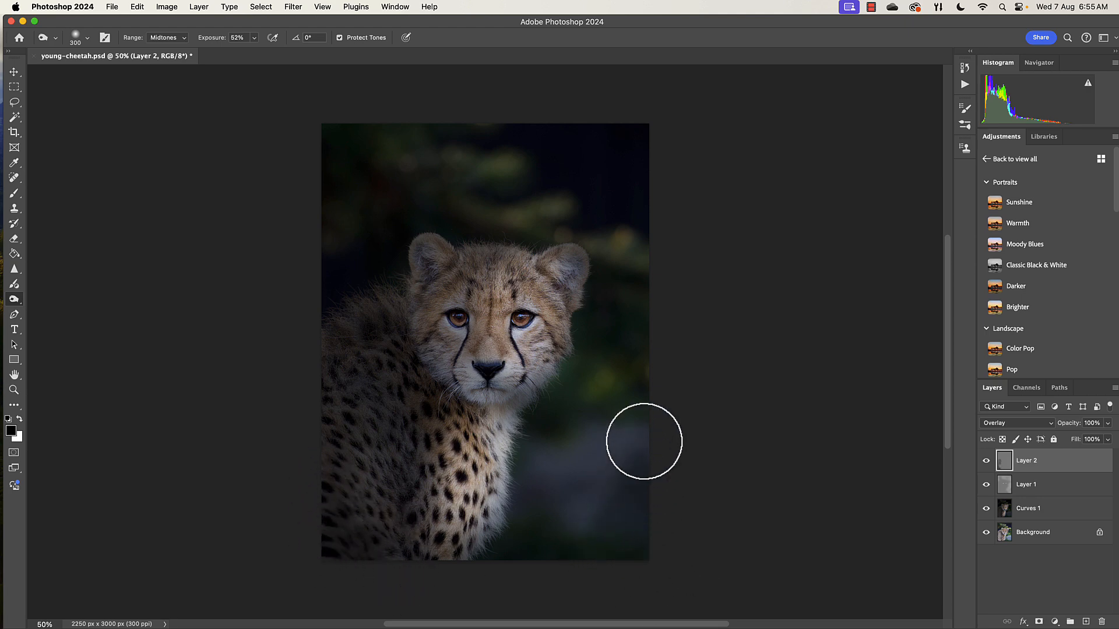
left_click_drag(645, 440, 547, 511)
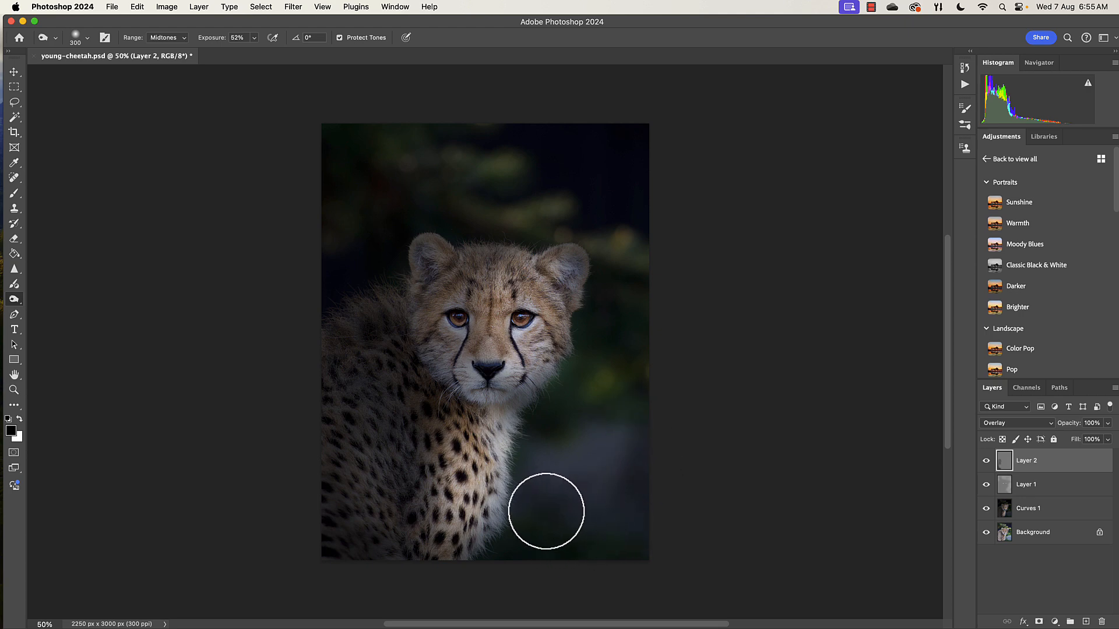
mouse_move(592, 551)
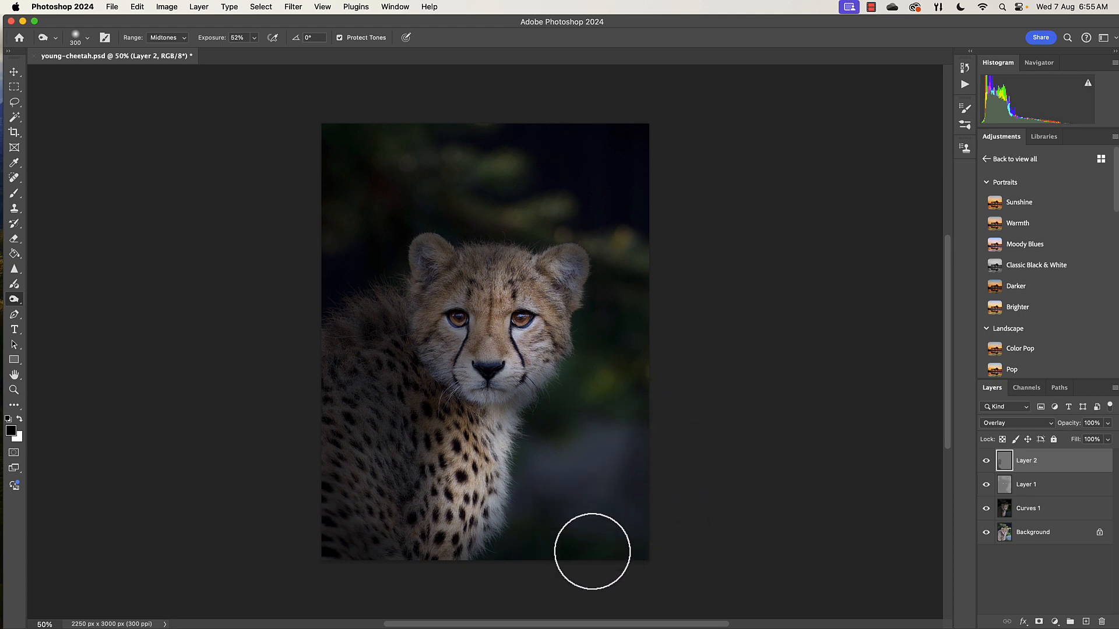
mouse_move(684, 526)
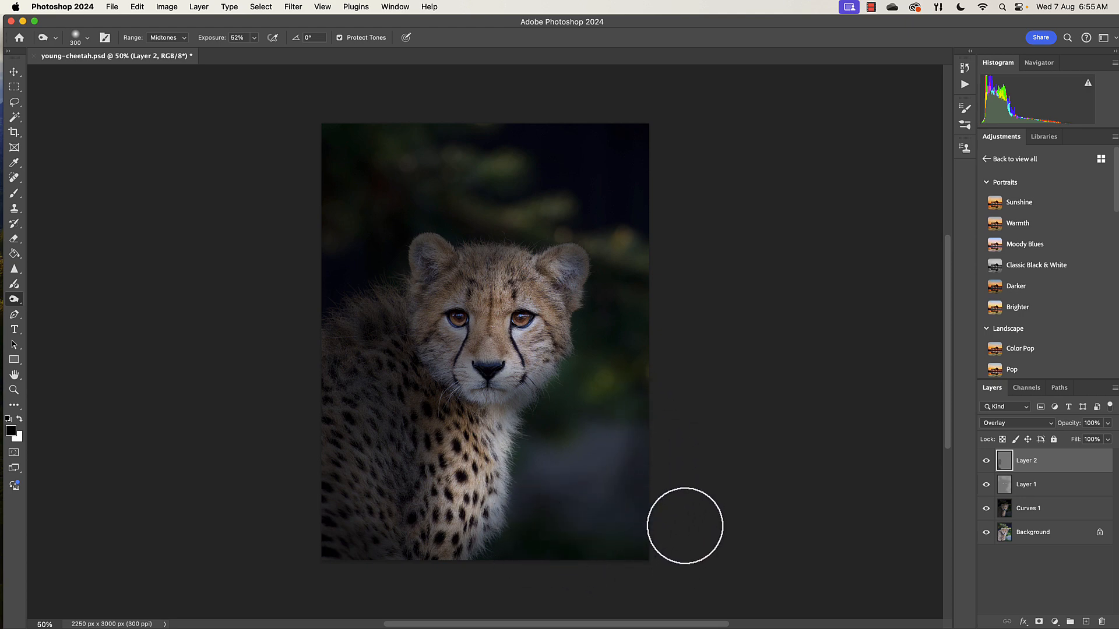
mouse_move(514, 112)
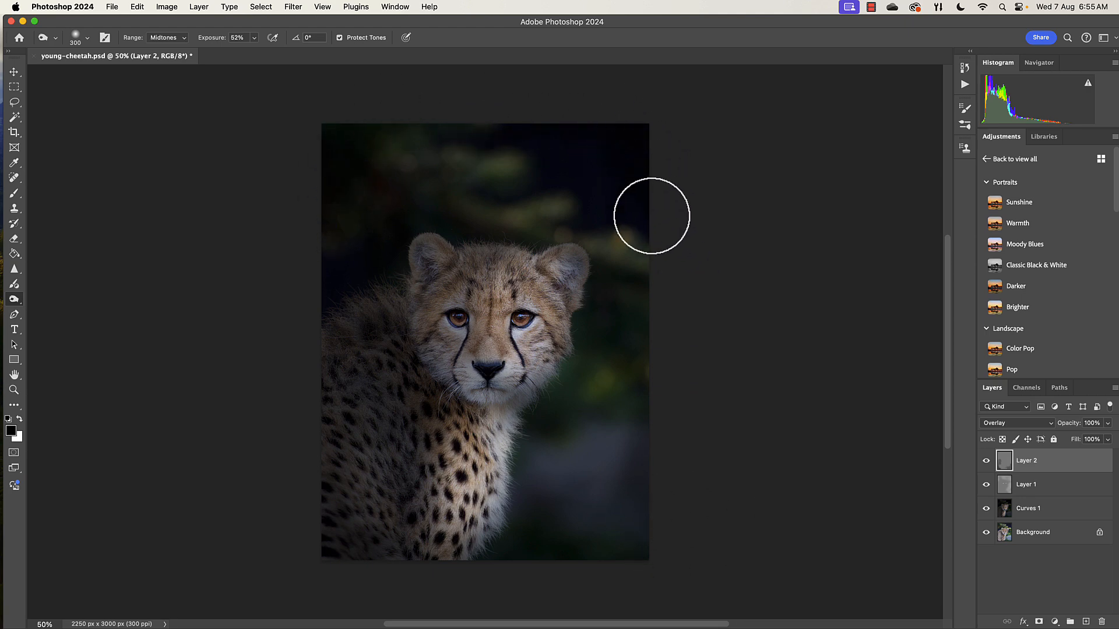
mouse_move(664, 371)
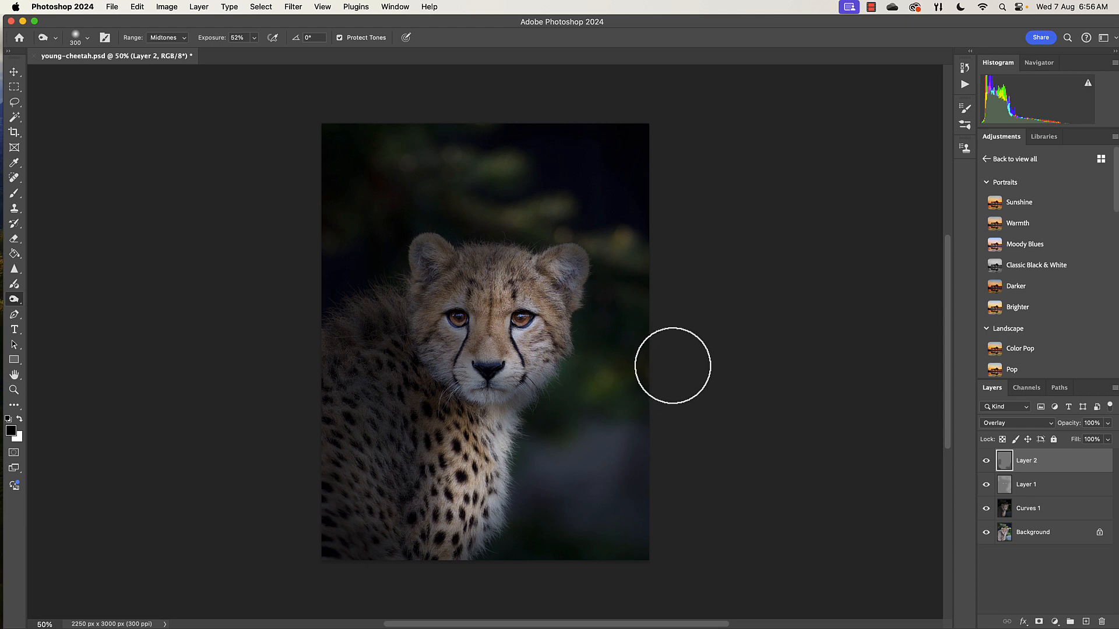
mouse_move(705, 323)
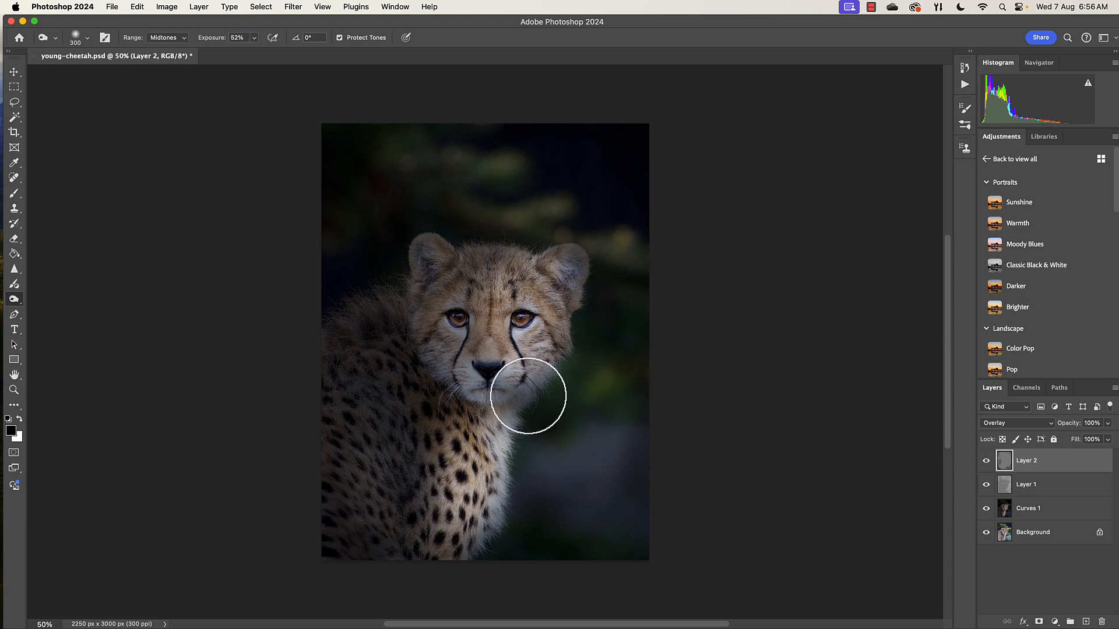
left_click_drag(528, 397, 588, 406)
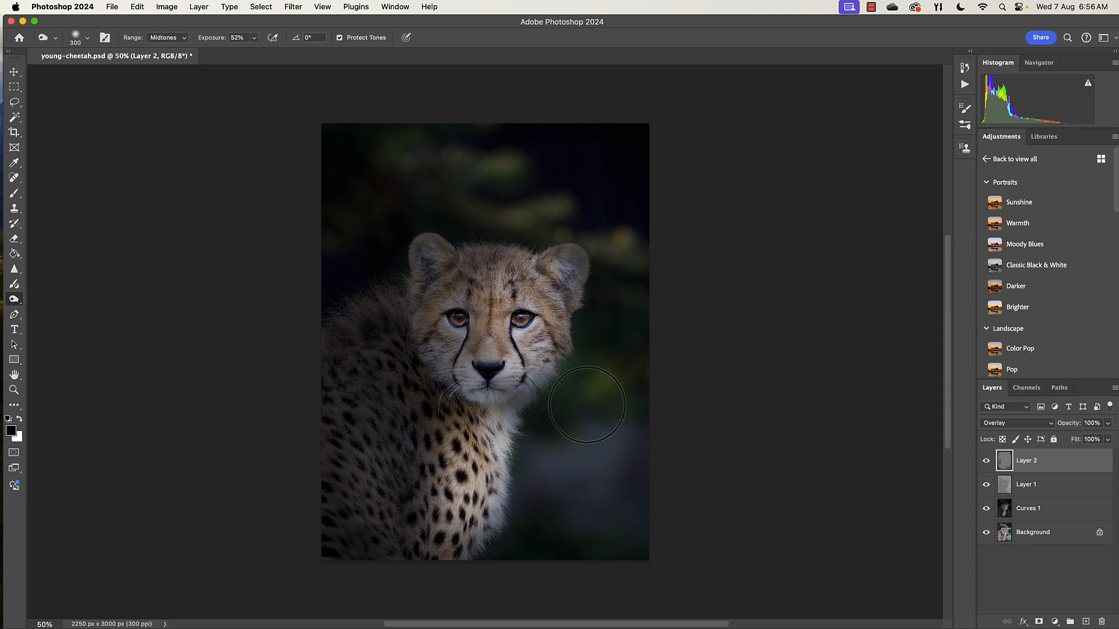
mouse_move(1001, 573)
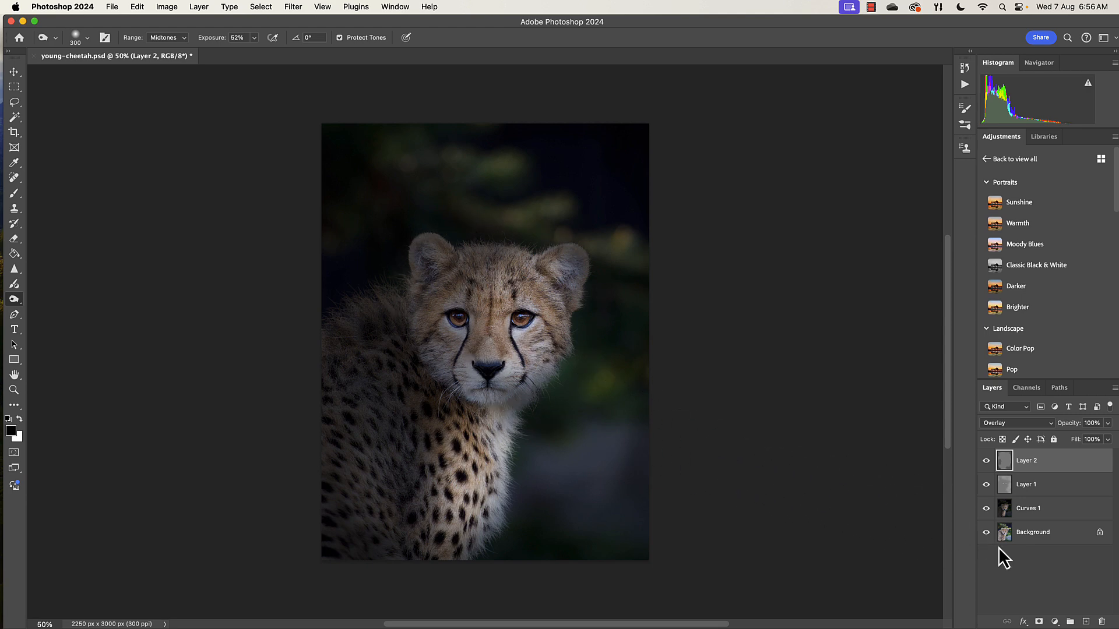
mouse_move(1035, 593)
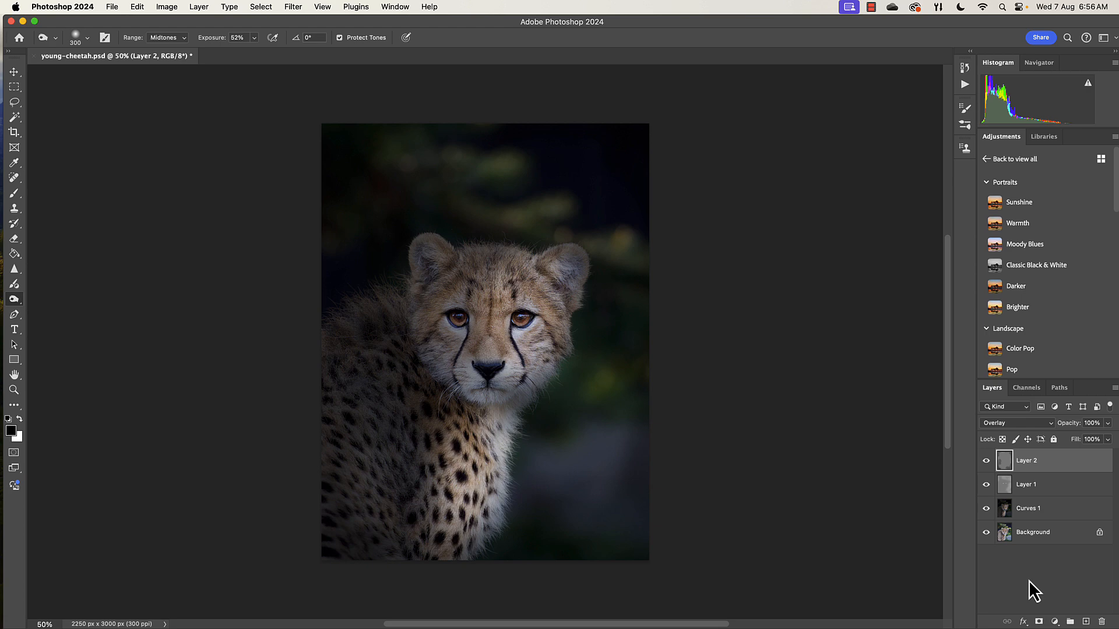
Step: Hide the Background layer and Merge Visible to combine Curves 1, Layer 1 and Layer 2
left_click(986, 532)
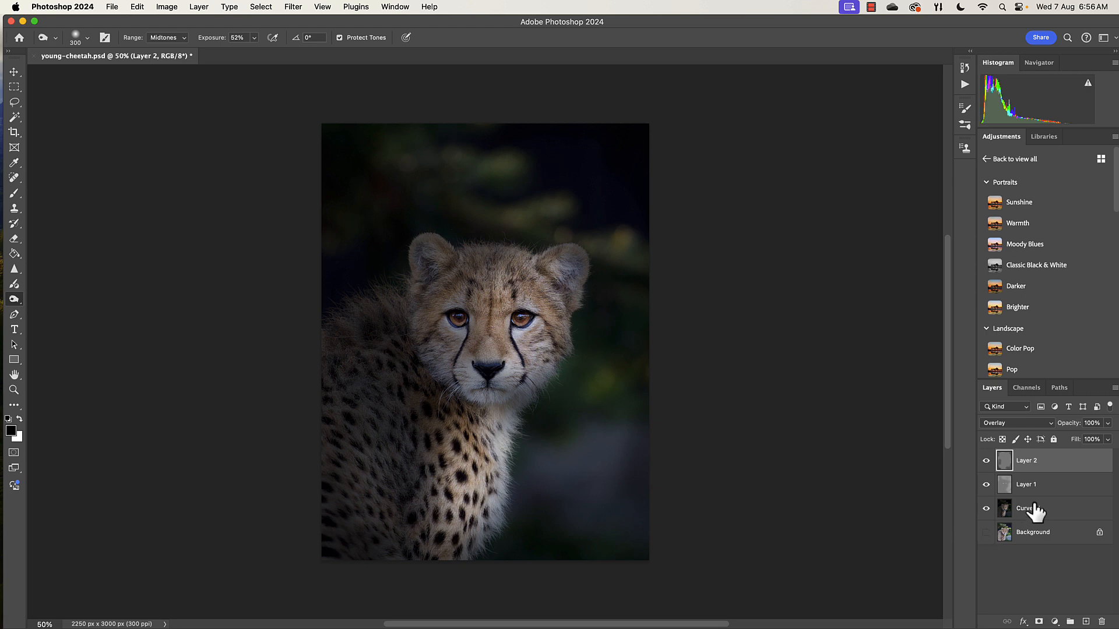
right_click(1023, 508)
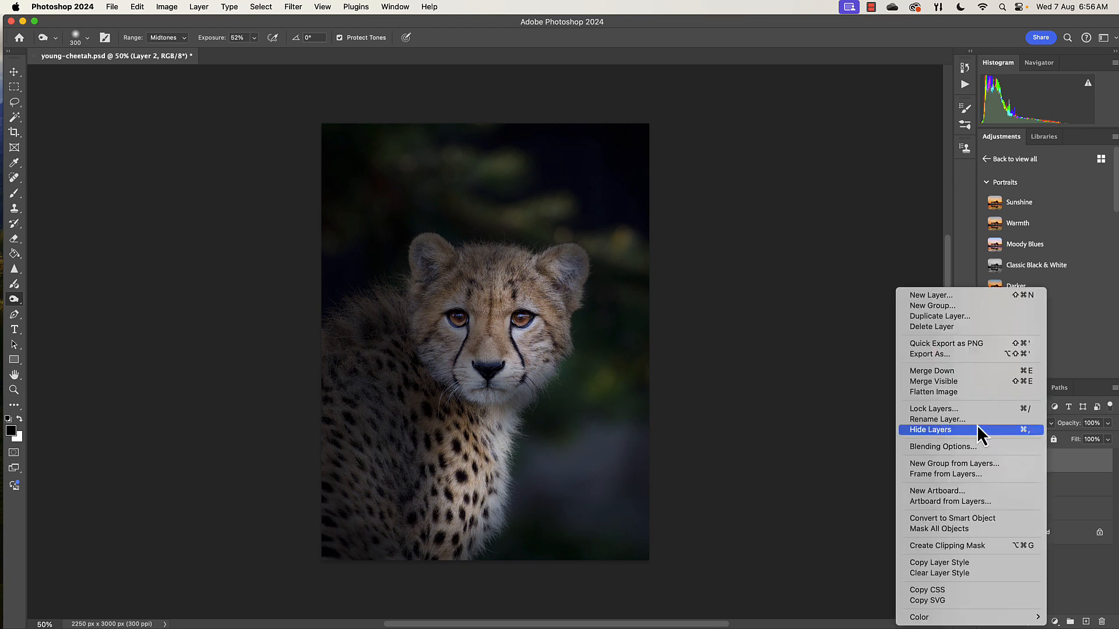
left_click(930, 430)
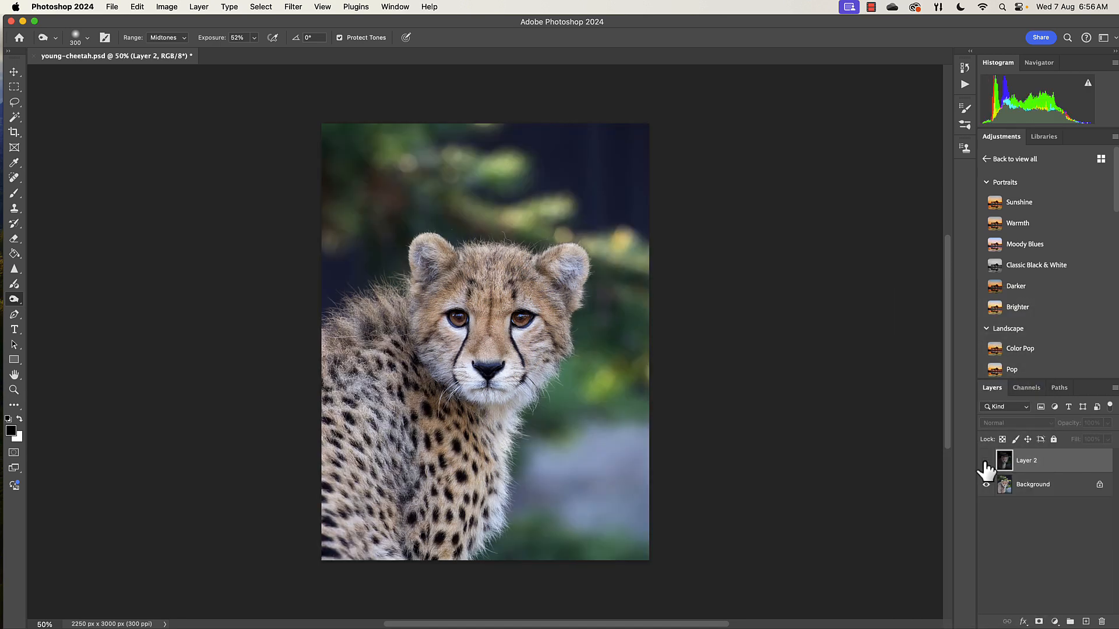
mouse_move(986, 468)
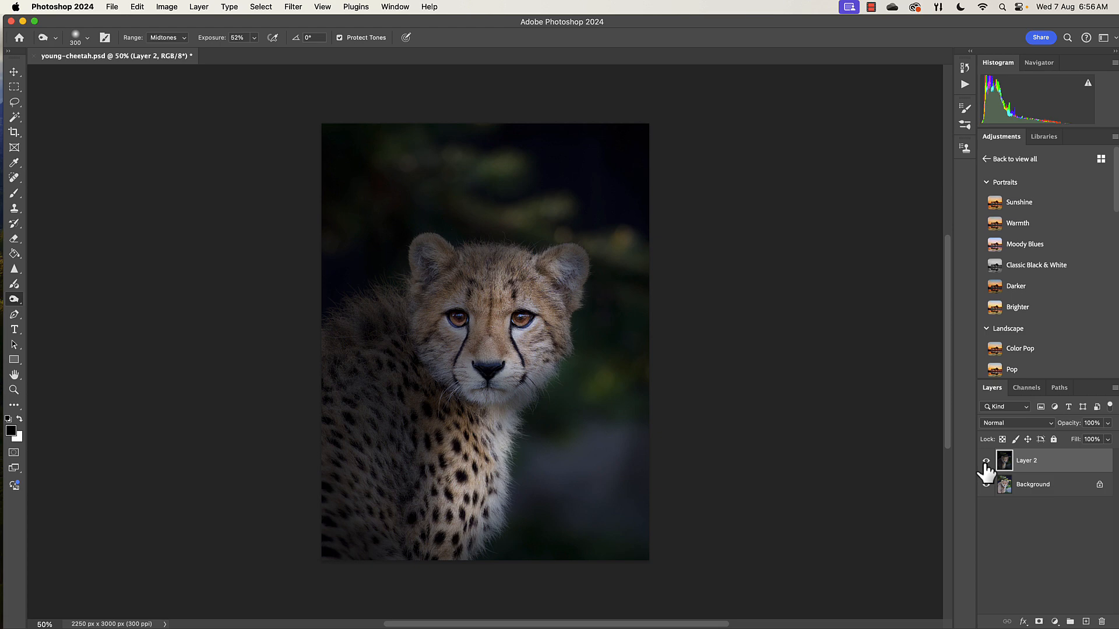
left_click(986, 460)
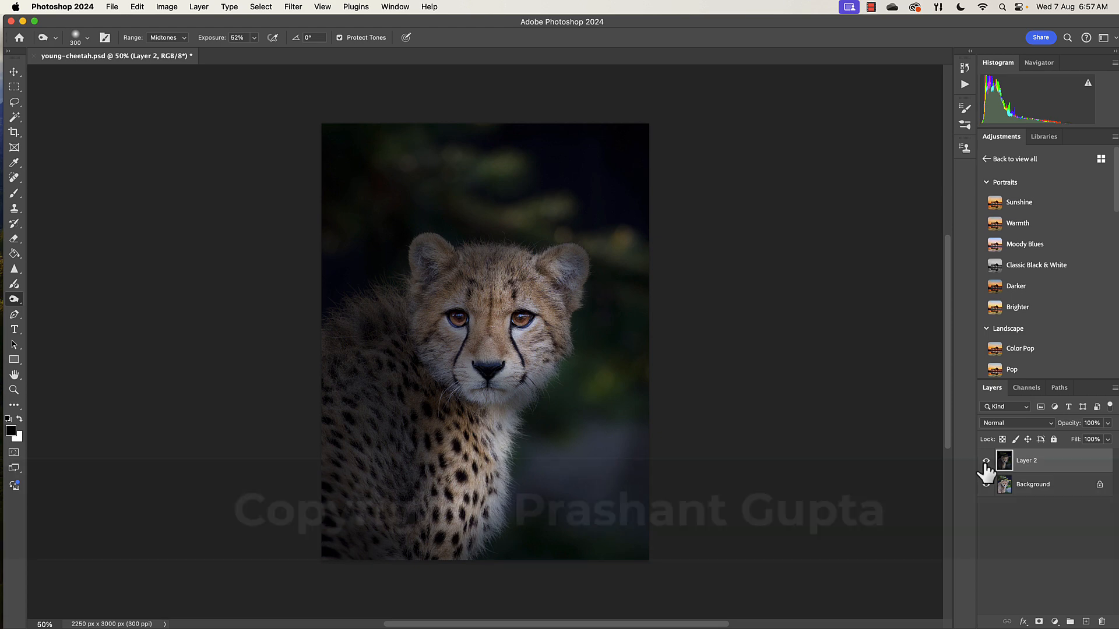